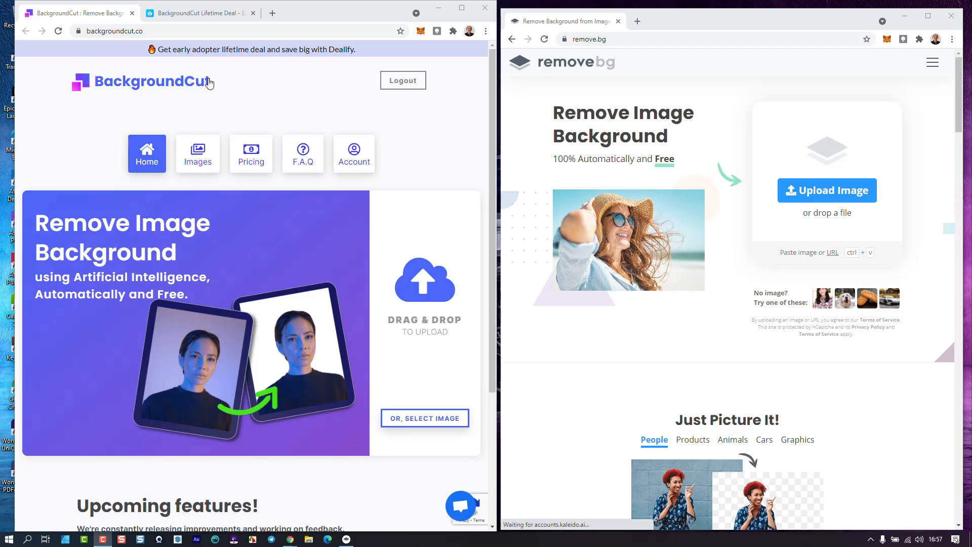
{"action": "mouse_move", "coordinate": [216, 108]}
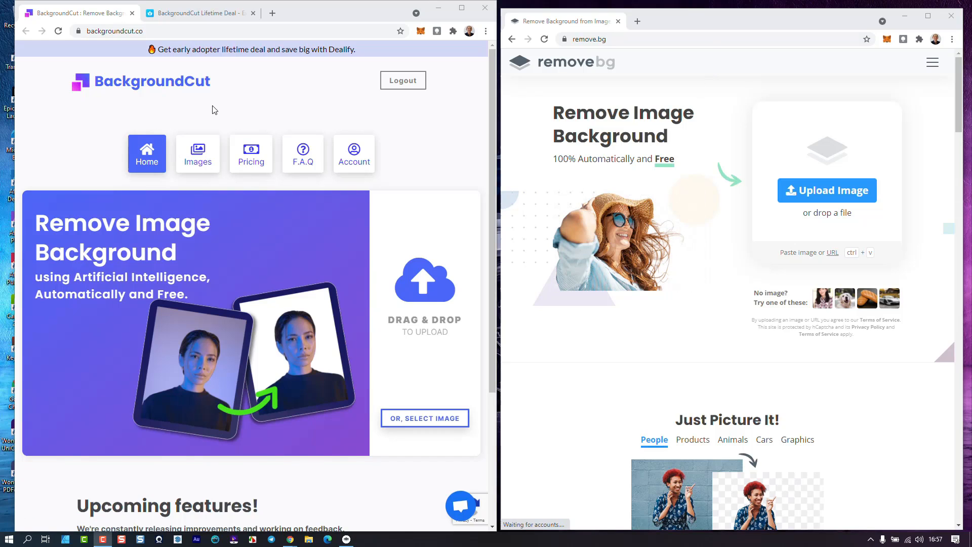
{"action": "mouse_move", "coordinate": [241, 75]}
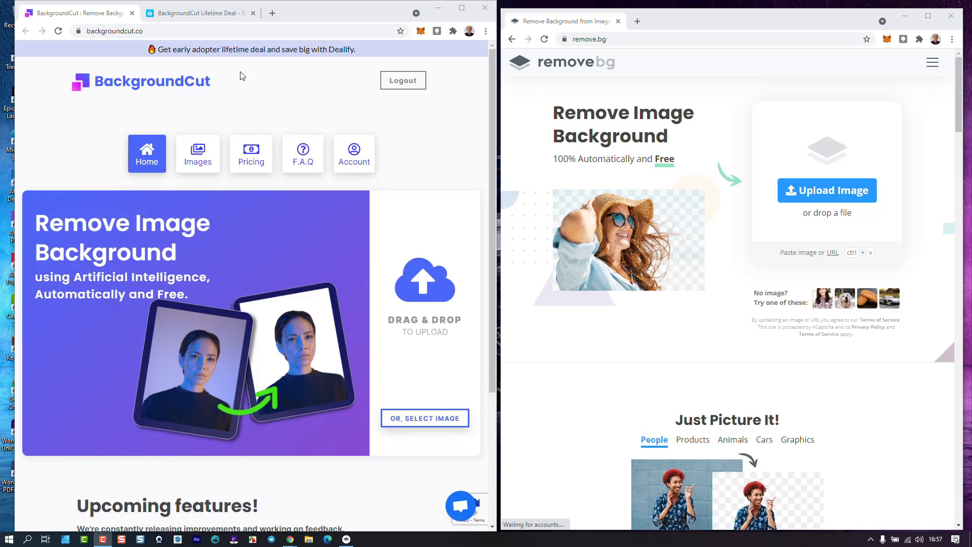
{"action": "mouse_move", "coordinate": [298, 257]}
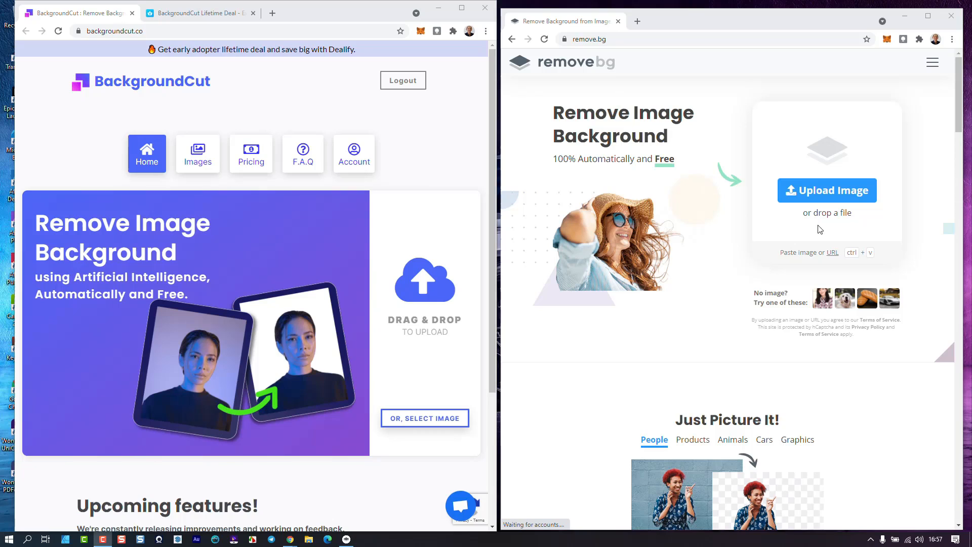
{"action": "mouse_move", "coordinate": [692, 270]}
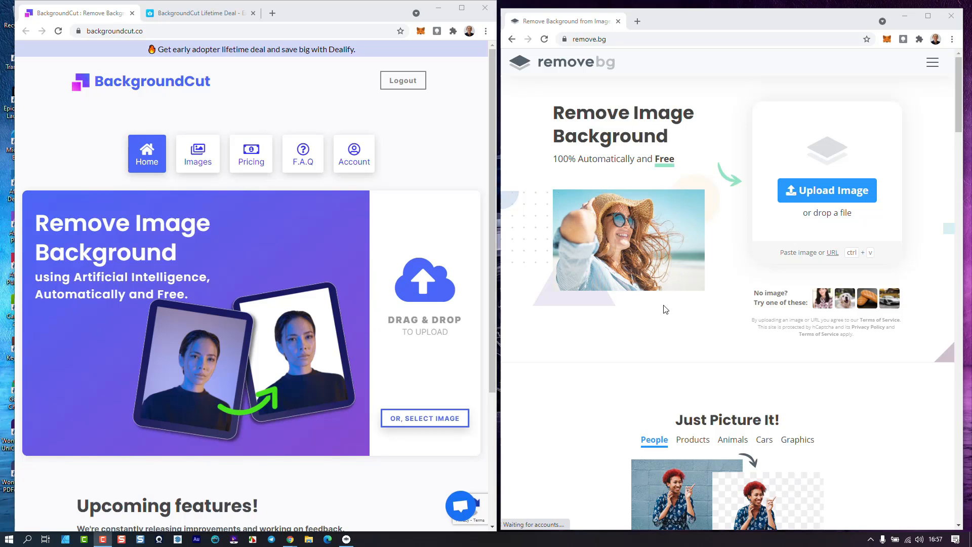
{"action": "mouse_move", "coordinate": [724, 271]}
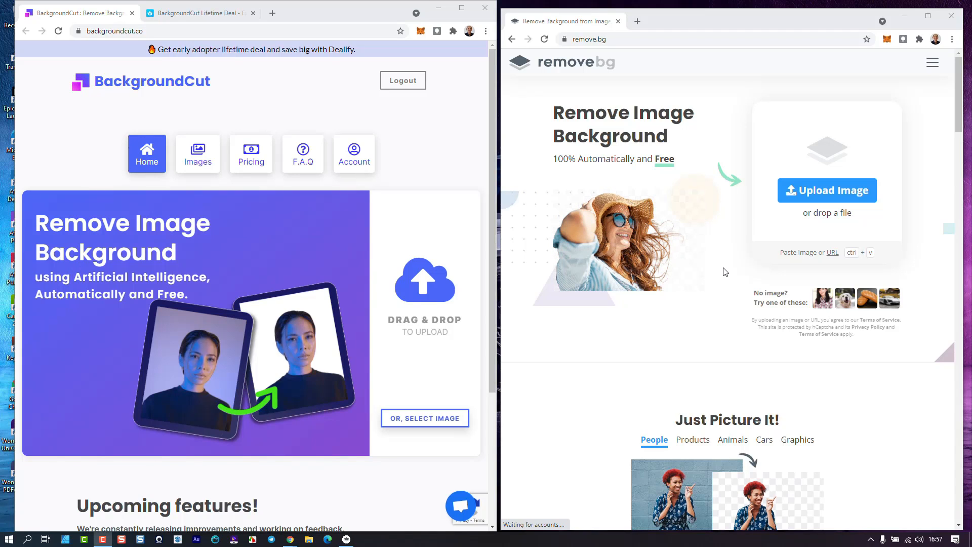
{"action": "mouse_move", "coordinate": [785, 157]}
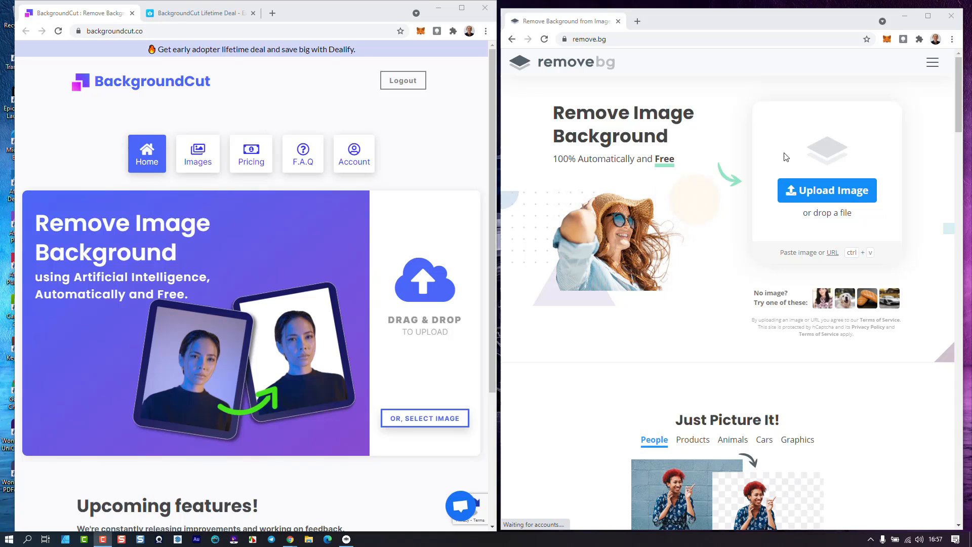
{"action": "mouse_move", "coordinate": [668, 224]}
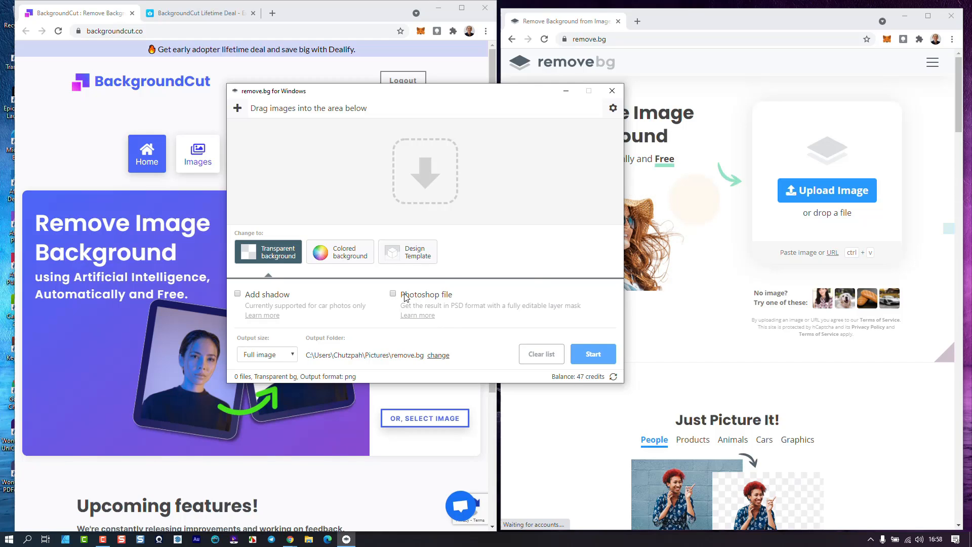
{"action": "mouse_move", "coordinate": [408, 298]}
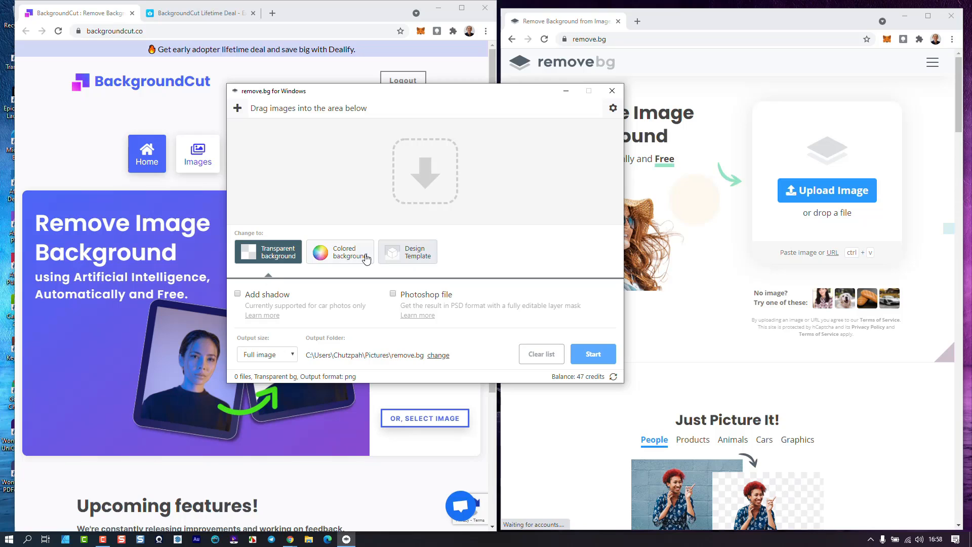
{"action": "mouse_move", "coordinate": [434, 213]}
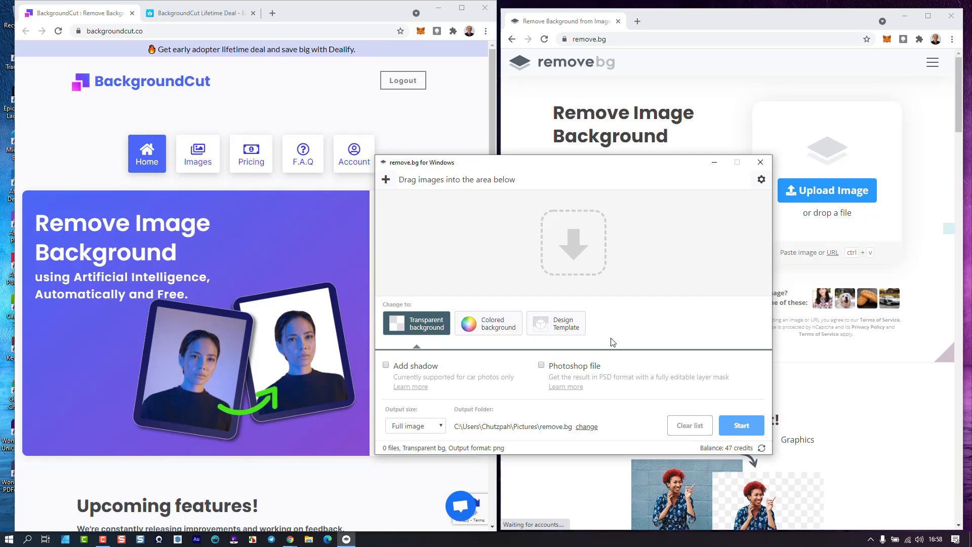
{"action": "mouse_move", "coordinate": [245, 90]}
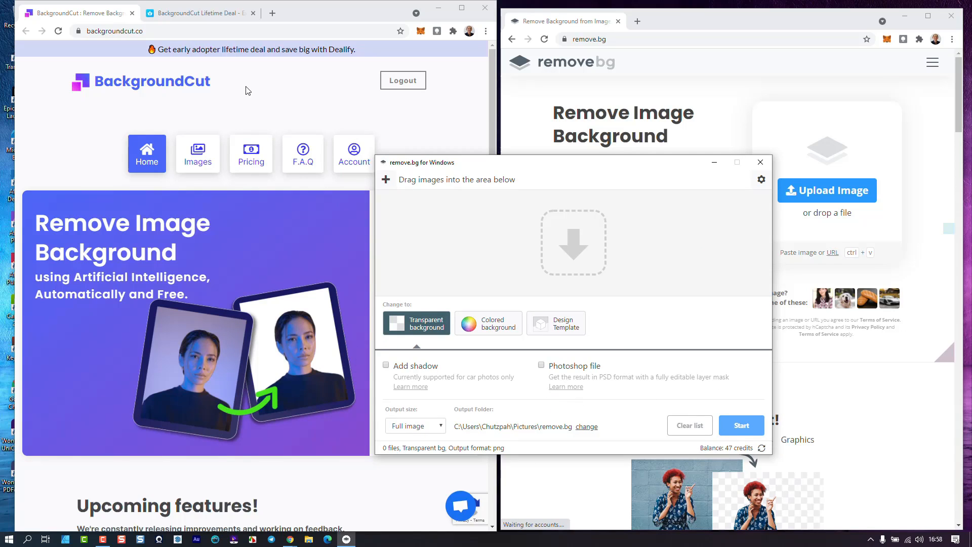
{"action": "mouse_move", "coordinate": [253, 223]}
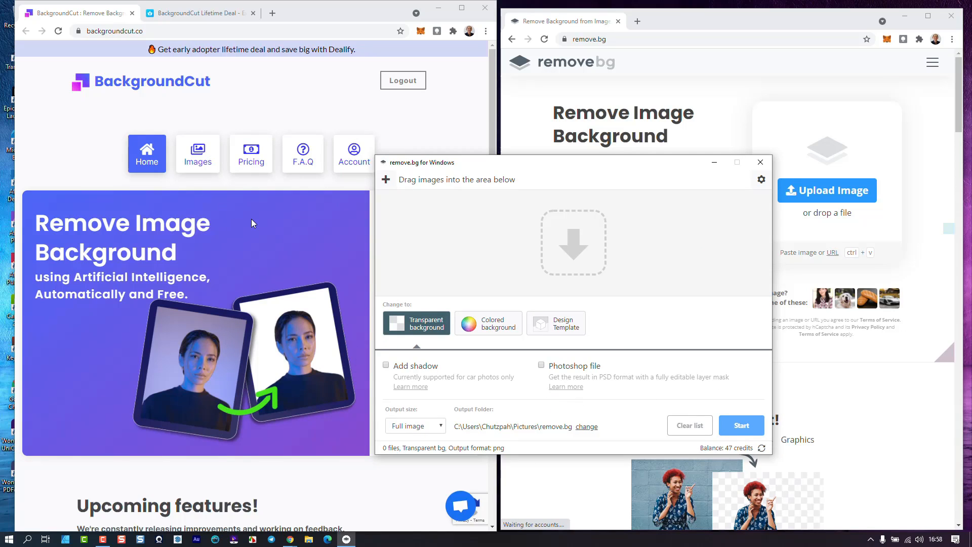
{"action": "mouse_move", "coordinate": [465, 163]}
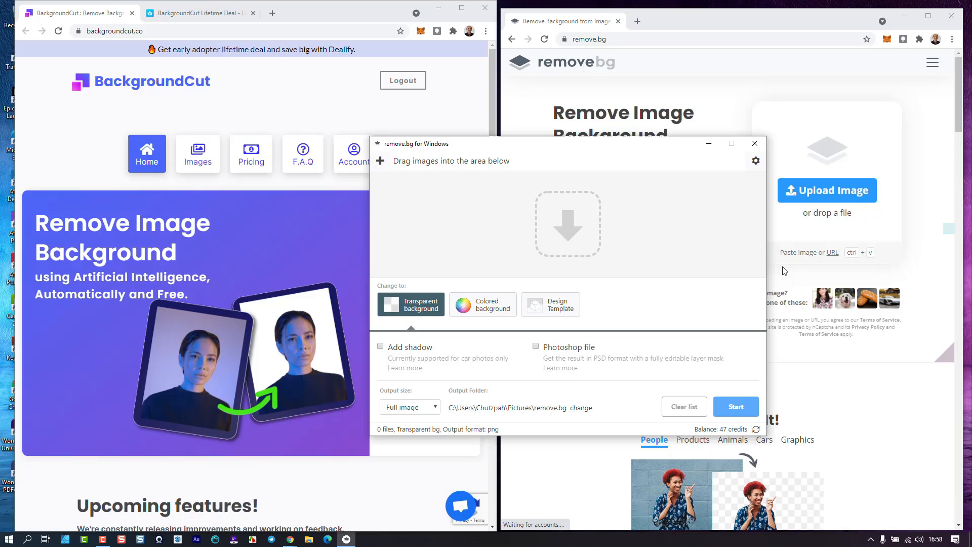
{"action": "mouse_move", "coordinate": [914, 157]}
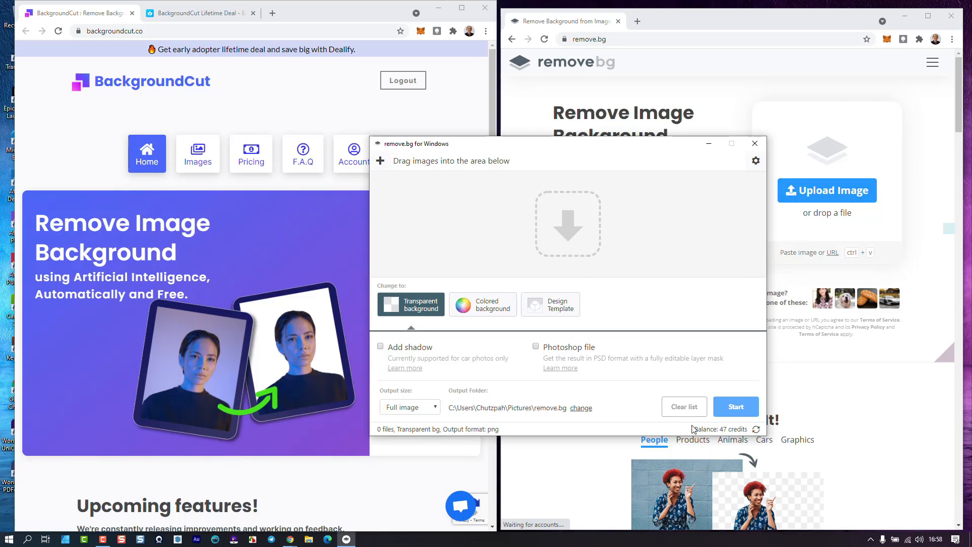
{"action": "mouse_move", "coordinate": [663, 302]}
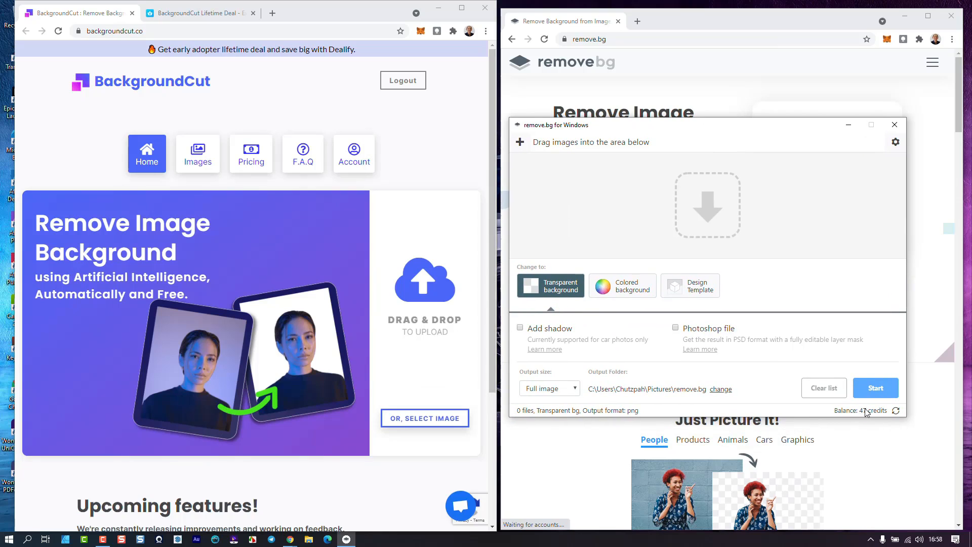
{"action": "mouse_move", "coordinate": [285, 195]}
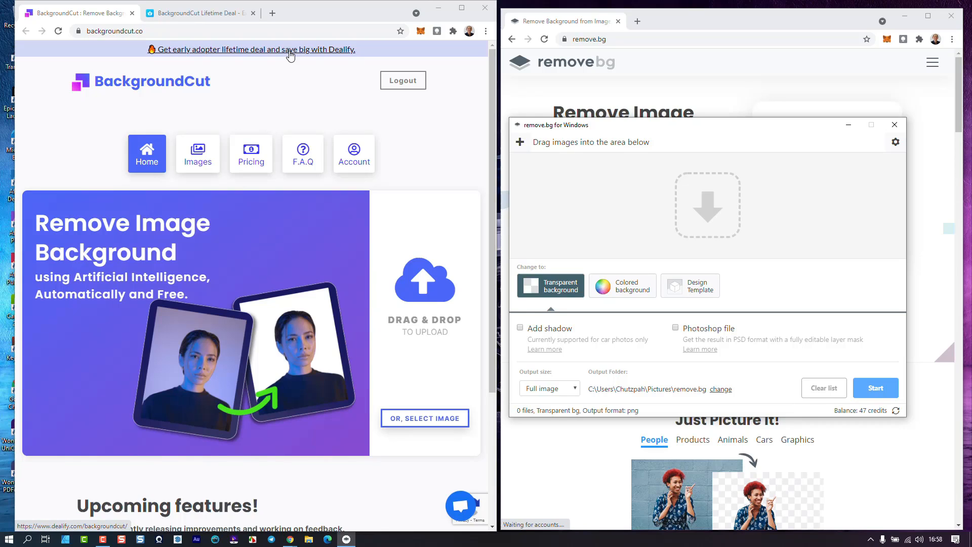
{"action": "mouse_move", "coordinate": [265, 53]}
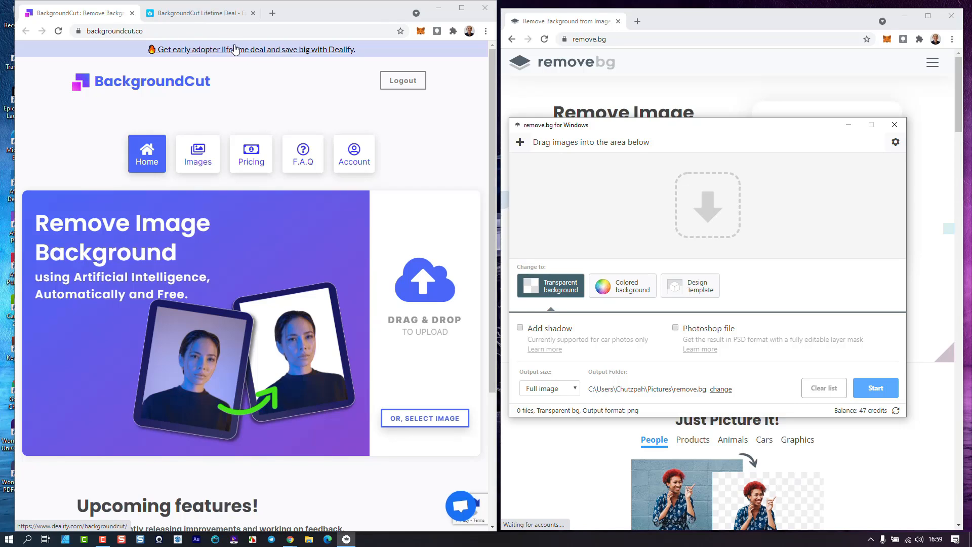
{"action": "left_click", "coordinate": [251, 49]}
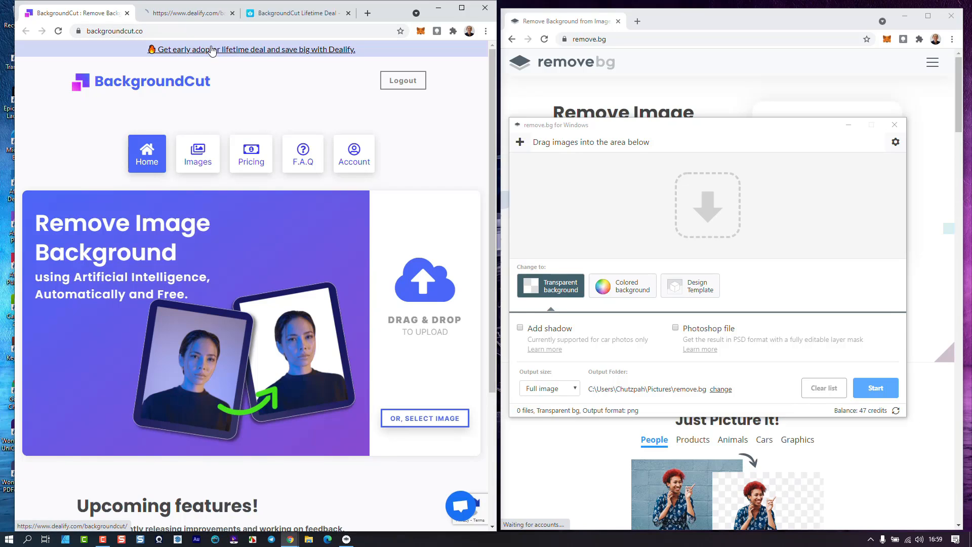
{"action": "left_click", "coordinate": [231, 12]}
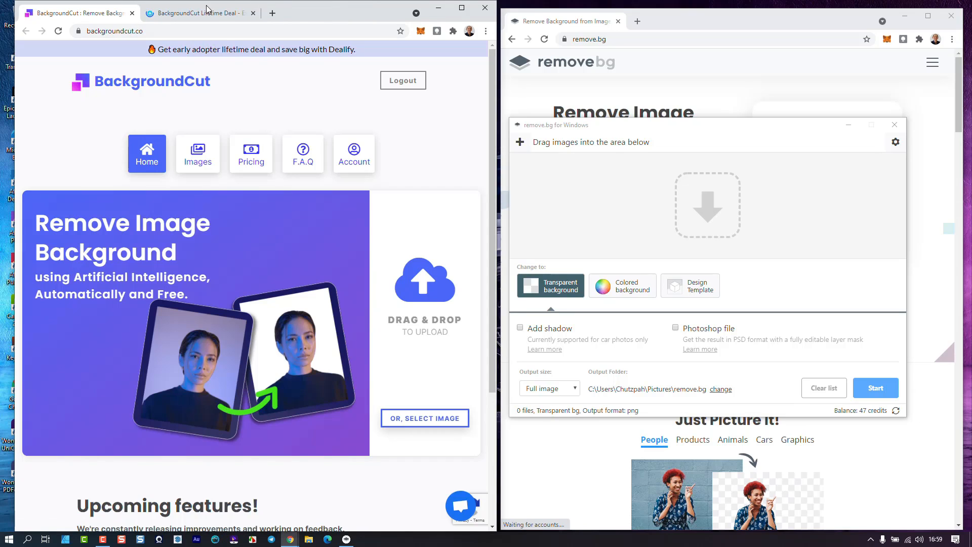
{"action": "left_click", "coordinate": [199, 12]}
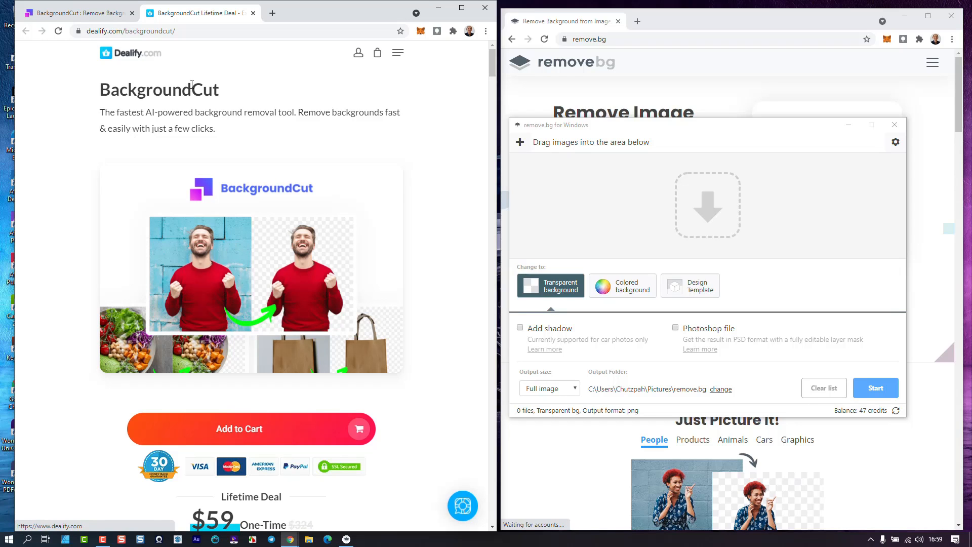
{"action": "scroll", "scroll_direction": "down", "scroll_amount": 3}
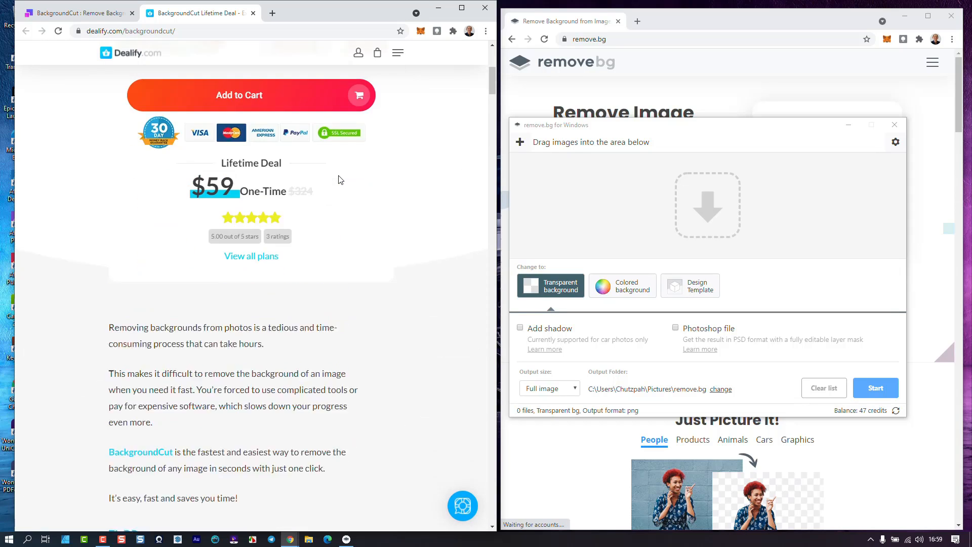
{"action": "scroll", "scroll_direction": "up", "scroll_amount": 3}
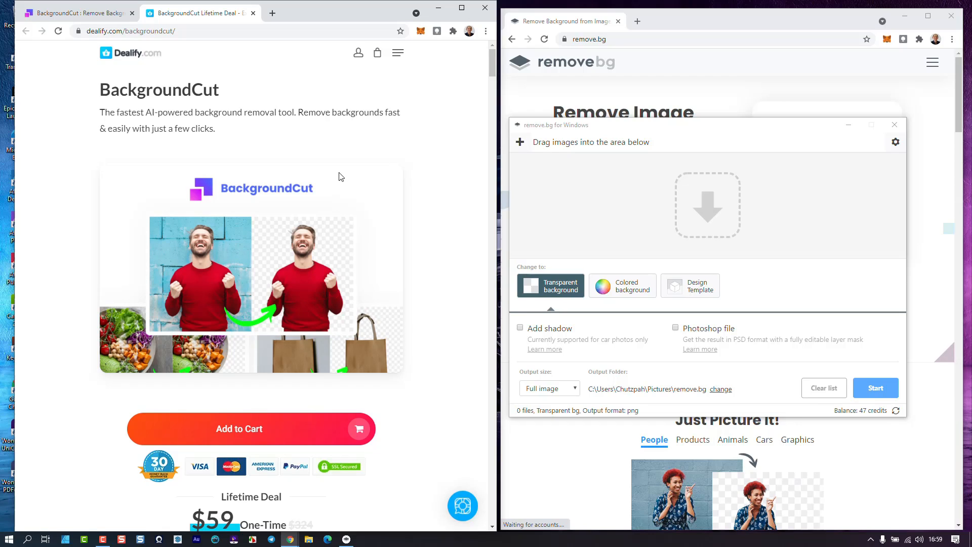
{"action": "mouse_move", "coordinate": [287, 315]}
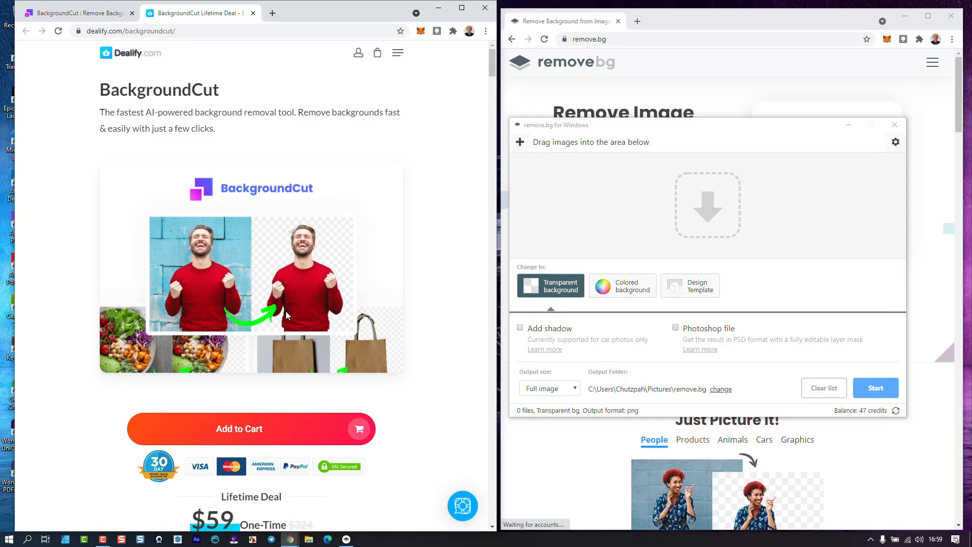
{"action": "mouse_move", "coordinate": [288, 300]}
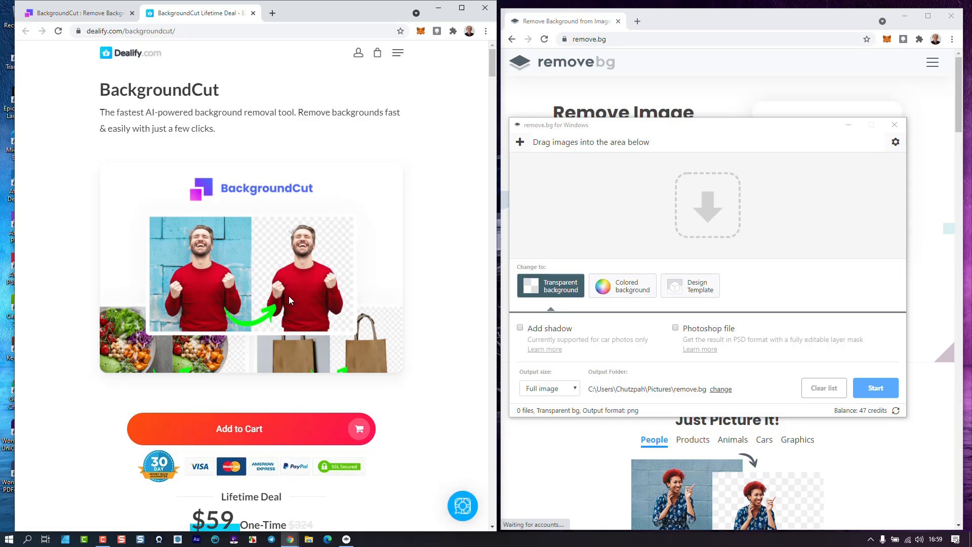
{"action": "mouse_move", "coordinate": [232, 315]}
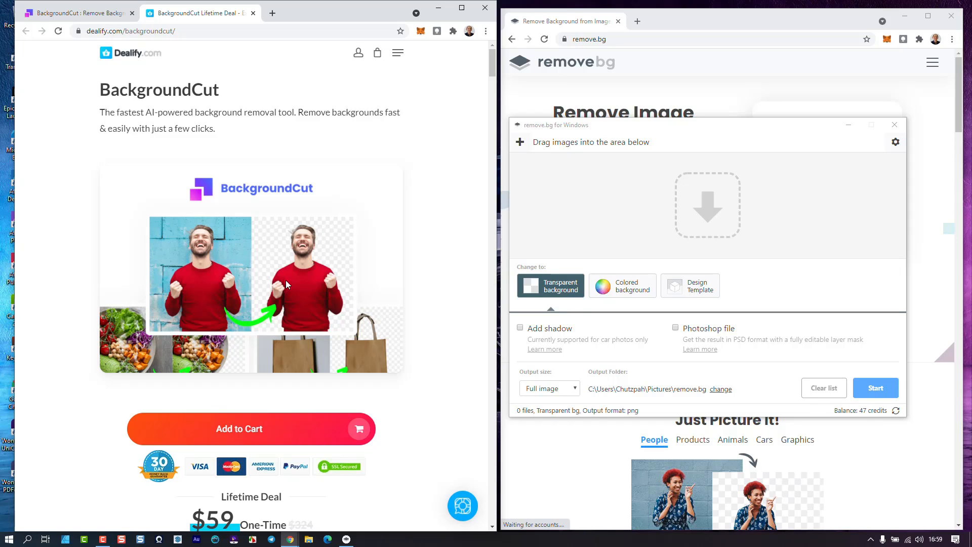
{"action": "scroll", "scroll_direction": "down", "scroll_amount": 3}
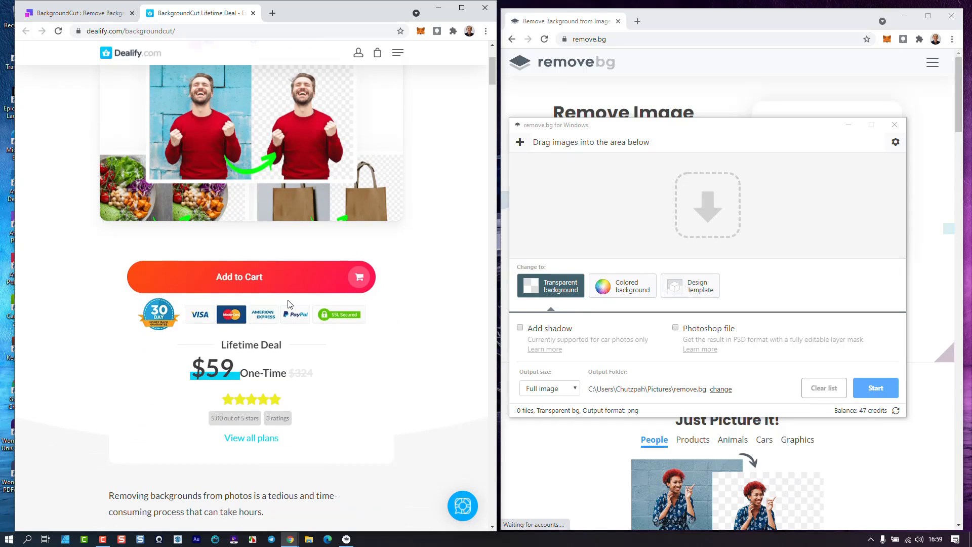
{"action": "scroll", "scroll_direction": "down", "scroll_amount": 3}
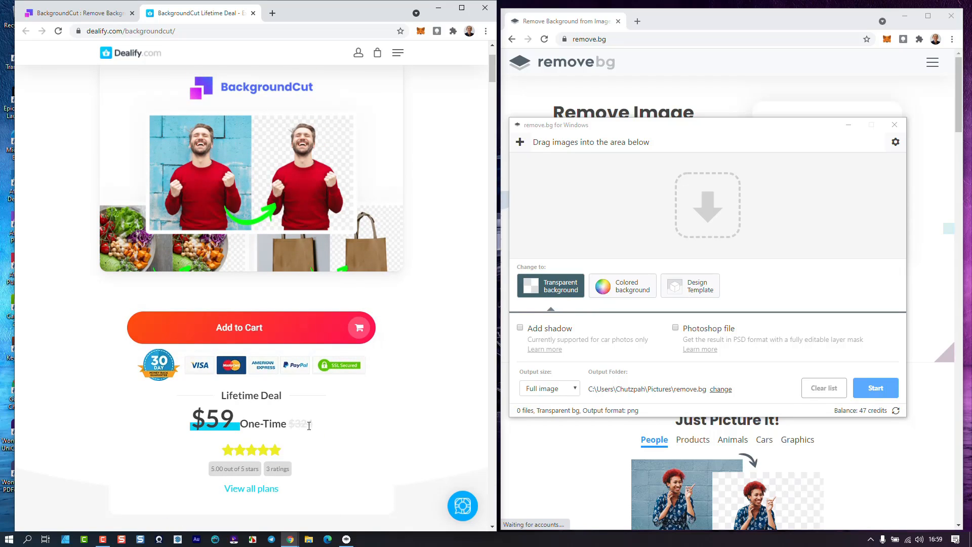
{"action": "mouse_move", "coordinate": [315, 428]}
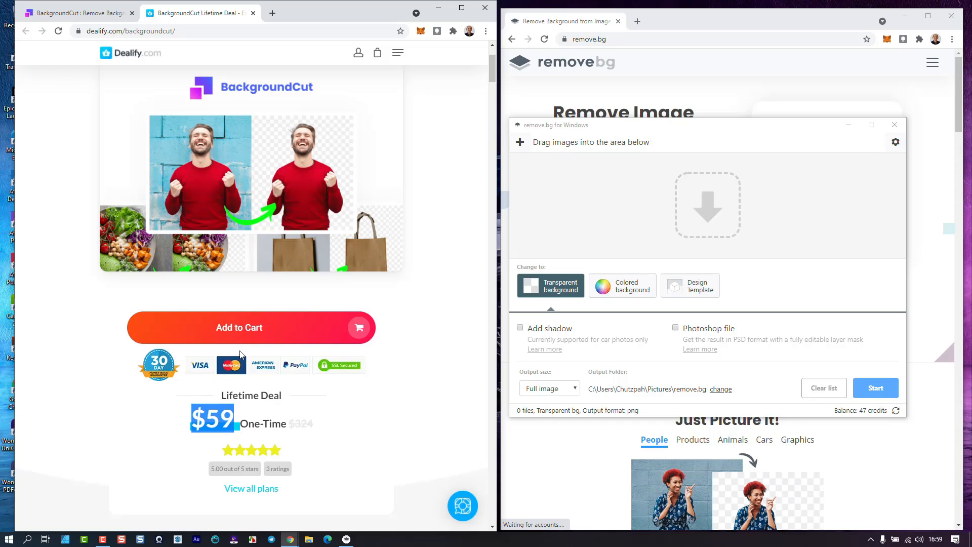
{"action": "scroll", "scroll_direction": "down", "scroll_amount": 3}
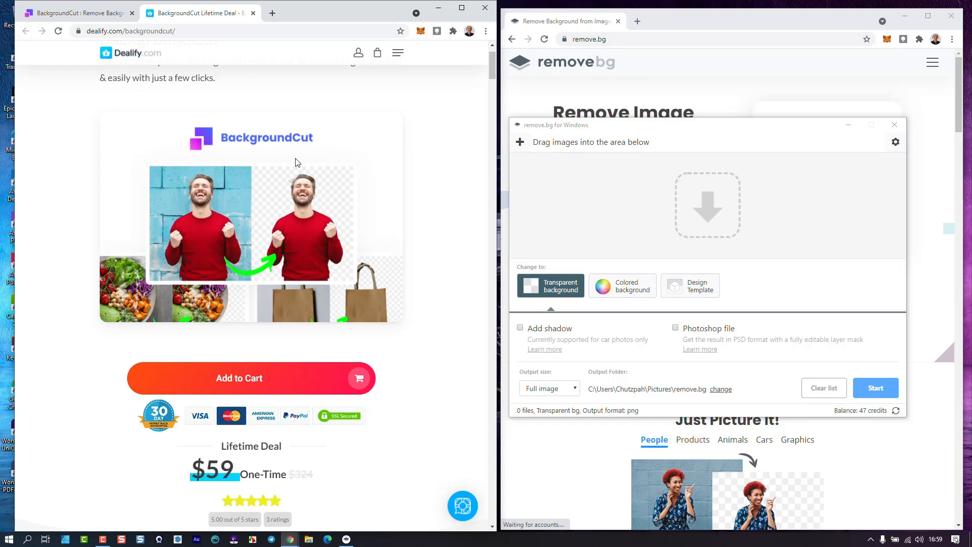
{"action": "mouse_move", "coordinate": [346, 270]}
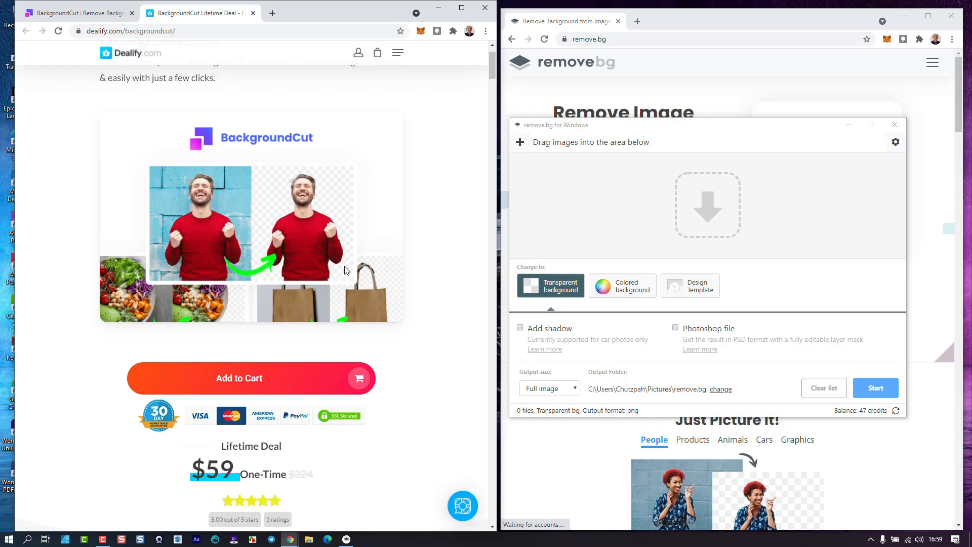
{"action": "scroll", "scroll_direction": "down", "scroll_amount": 3}
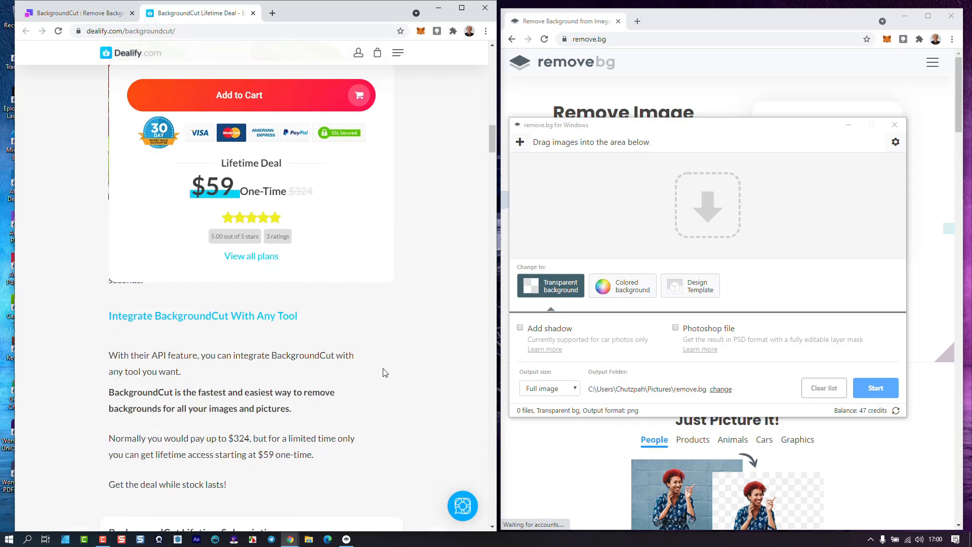
{"action": "scroll", "scroll_direction": "down", "scroll_amount": 3}
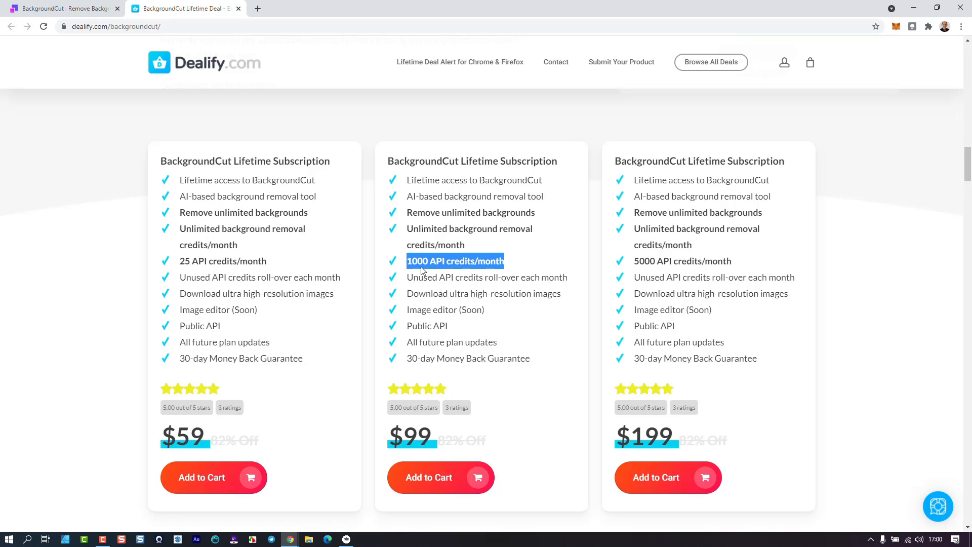
Step: Highlight the $59 plan's features: 25 API credits/month, Public API, 30-day money-back guarantee
{"action": "left_click", "coordinate": [455, 260]}
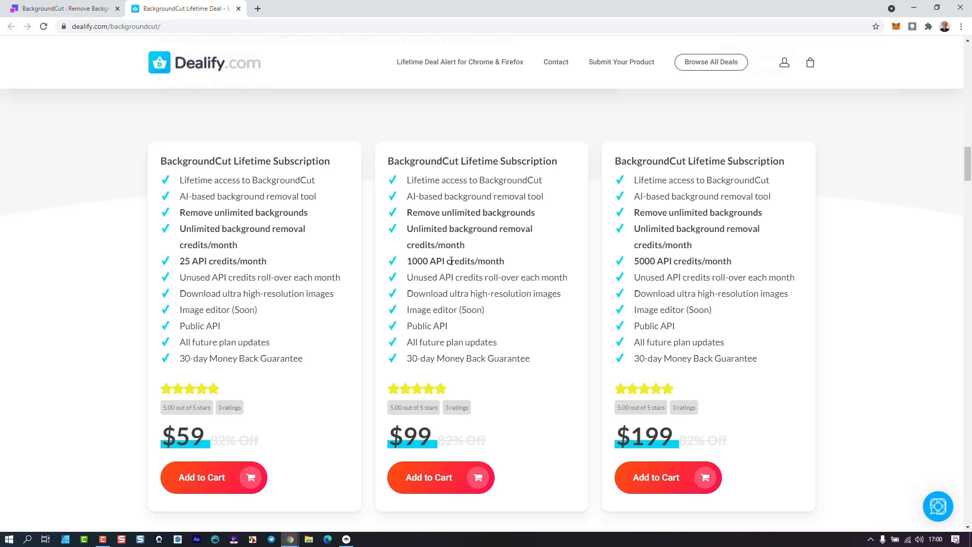
{"action": "mouse_move", "coordinate": [230, 287]}
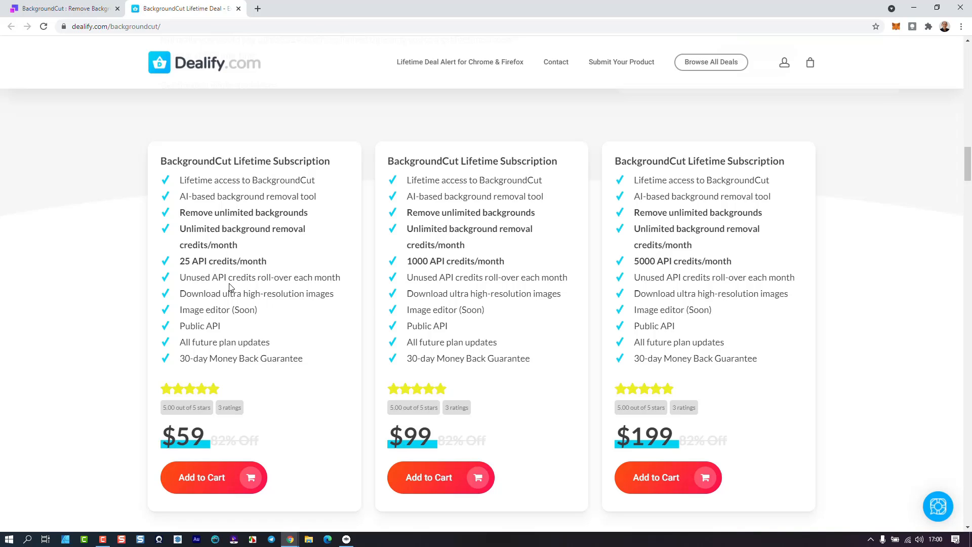
{"action": "double_click", "coordinate": [222, 260]}
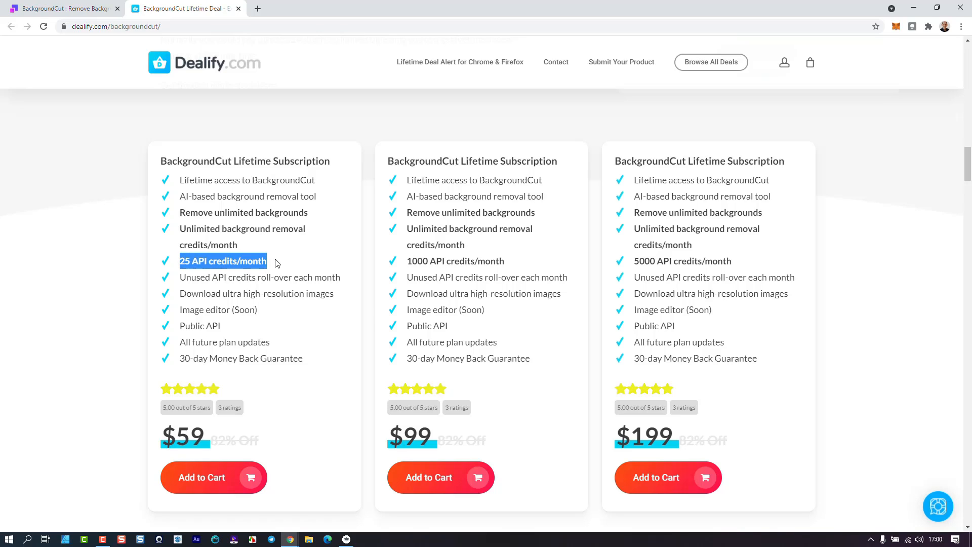
{"action": "mouse_move", "coordinate": [698, 387]}
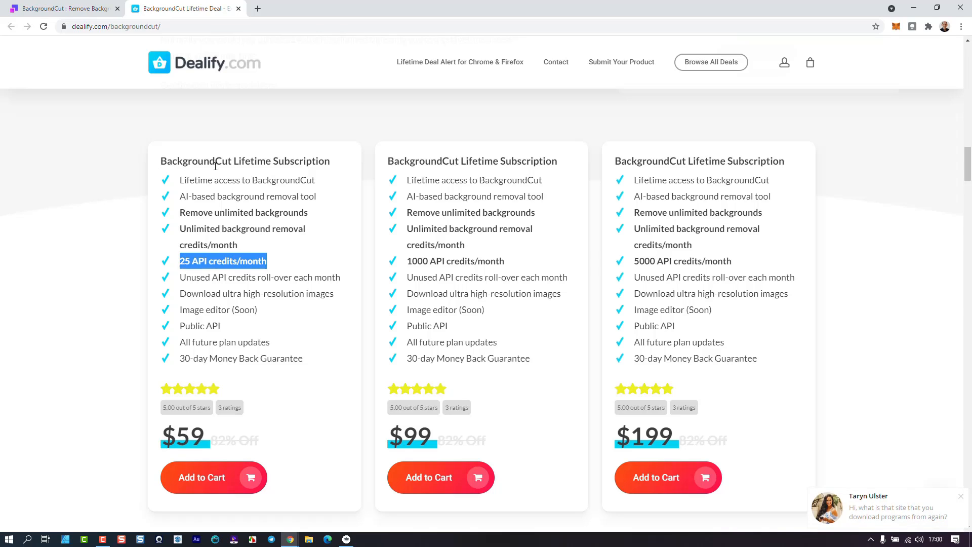
{"action": "mouse_move", "coordinate": [355, 190]}
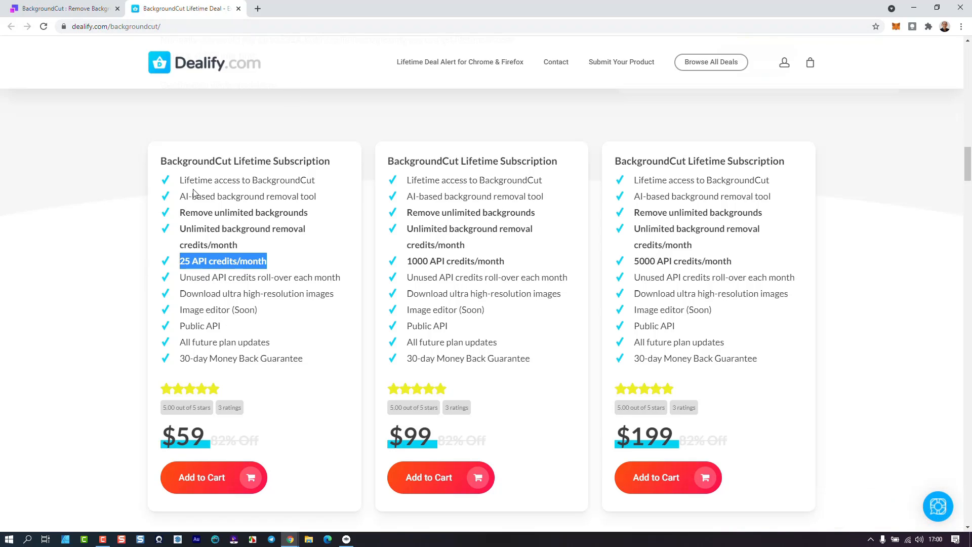
{"action": "mouse_move", "coordinate": [243, 322]}
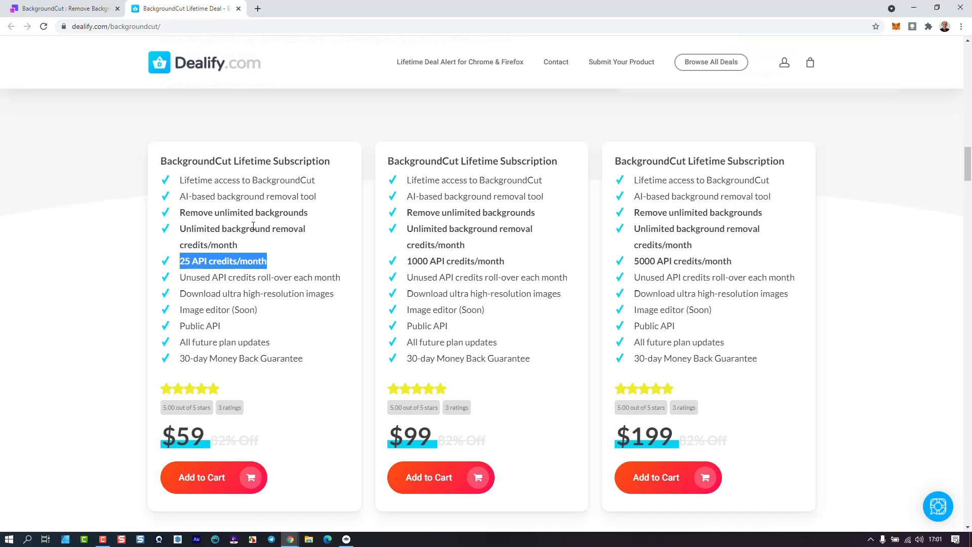
{"action": "mouse_move", "coordinate": [231, 279]}
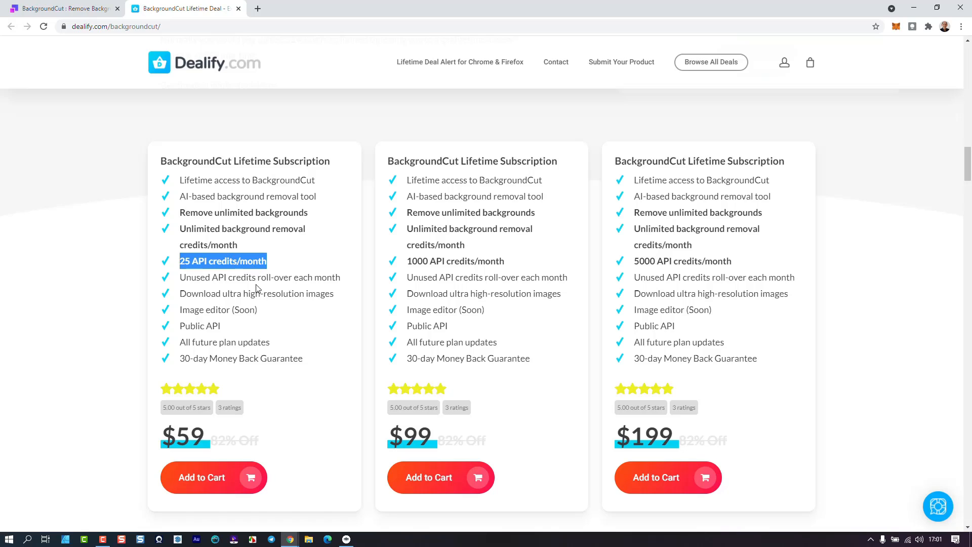
{"action": "mouse_move", "coordinate": [218, 305]}
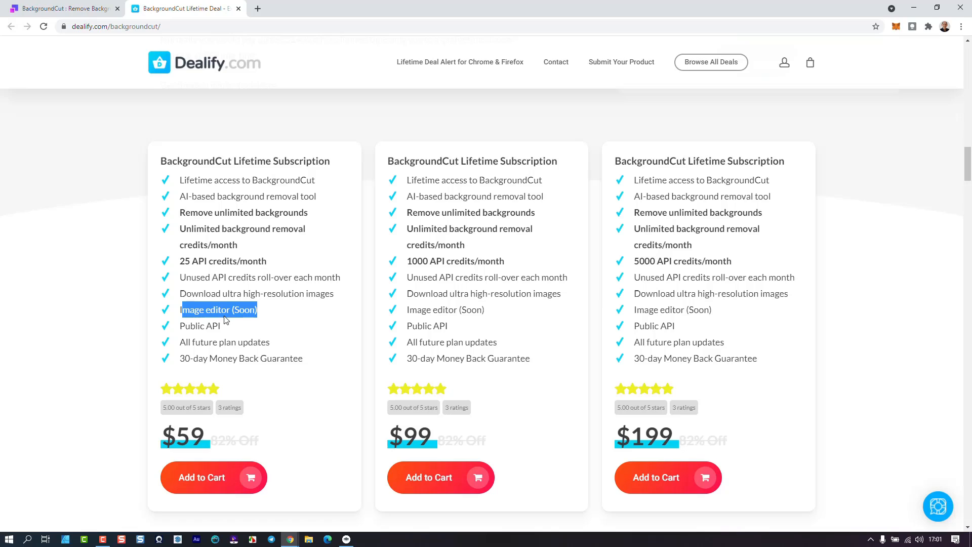
{"action": "left_click", "coordinate": [218, 309]}
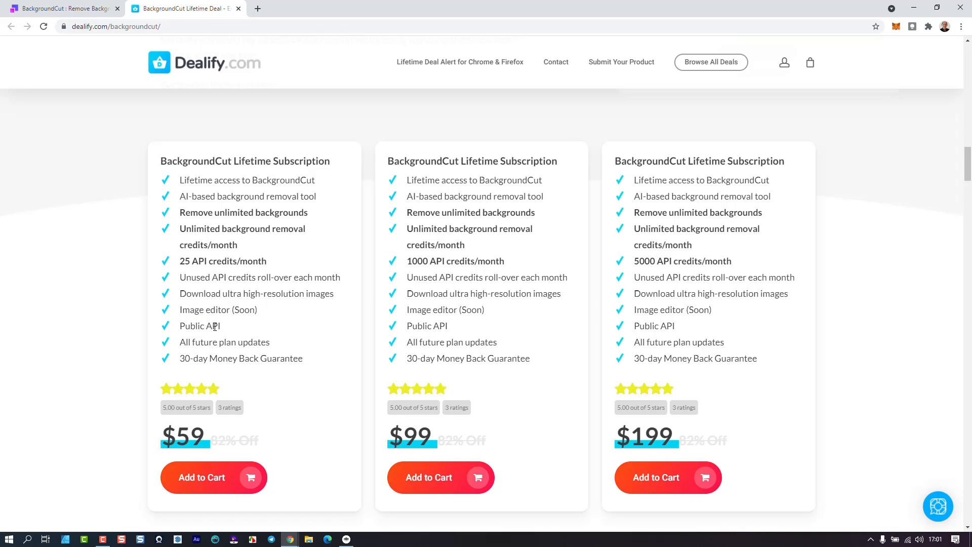
{"action": "double_click", "coordinate": [199, 326]}
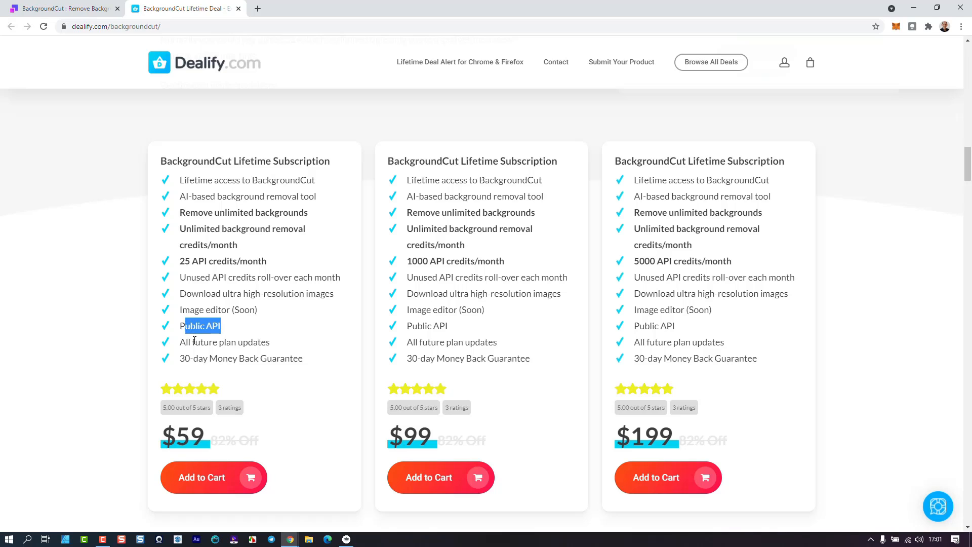
{"action": "double_click", "coordinate": [224, 342]}
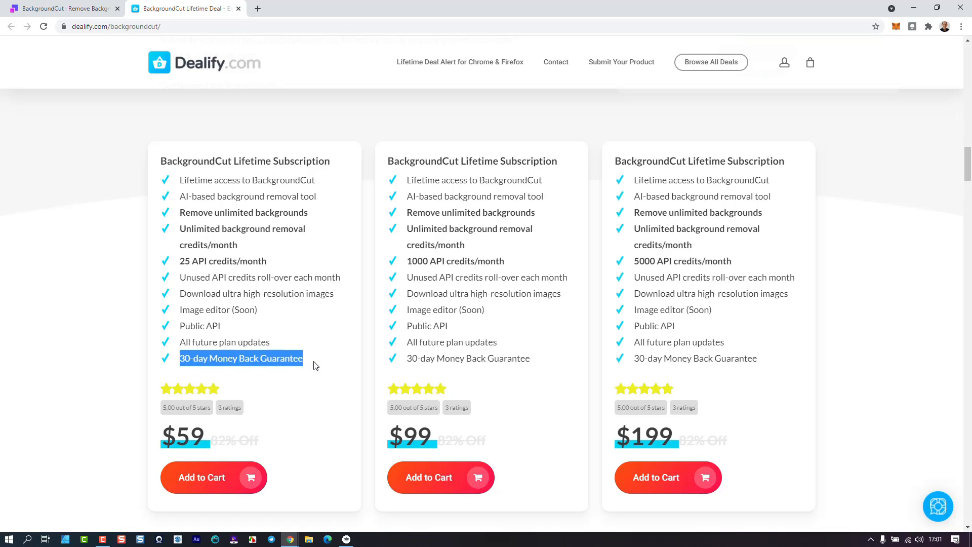
{"action": "left_click", "coordinate": [288, 358]}
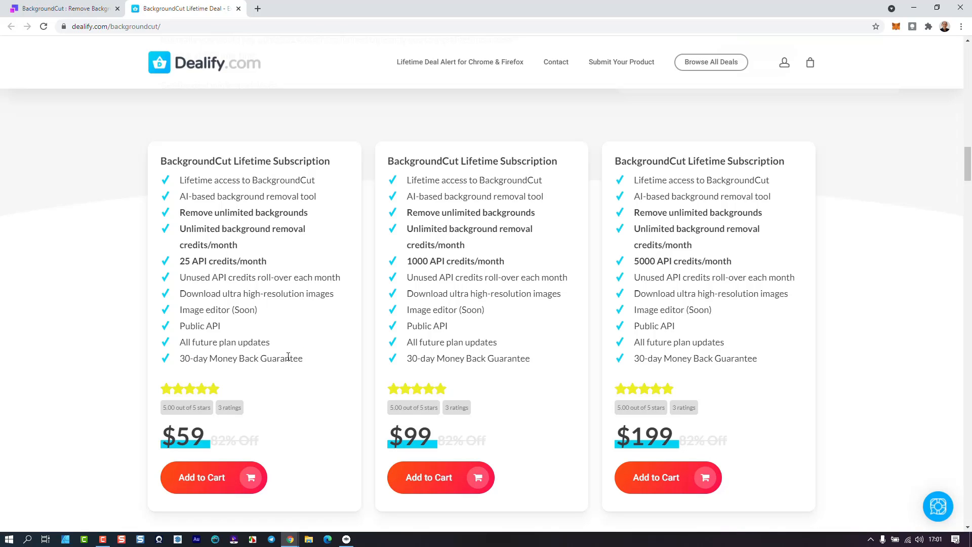
{"action": "double_click", "coordinate": [240, 358]}
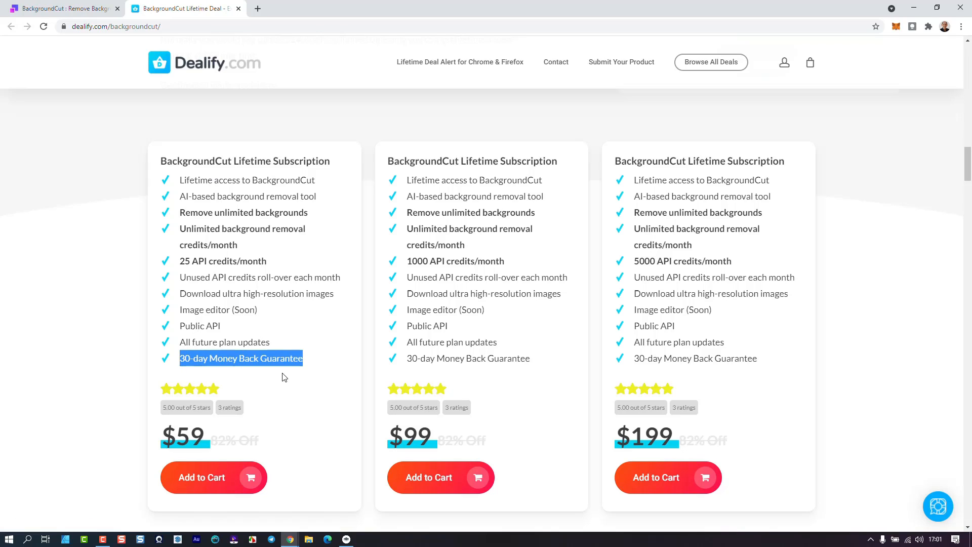
{"action": "mouse_move", "coordinate": [189, 484]}
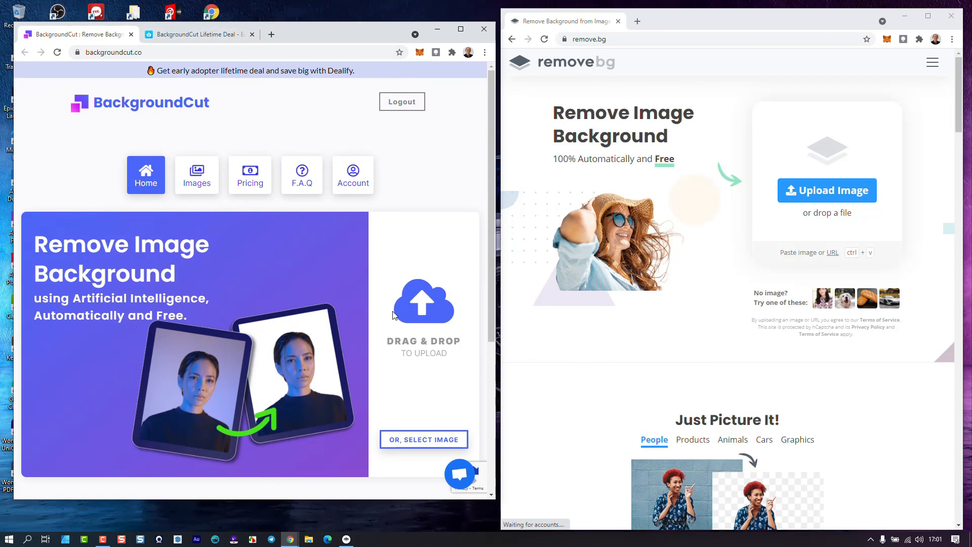
{"action": "mouse_move", "coordinate": [250, 175]}
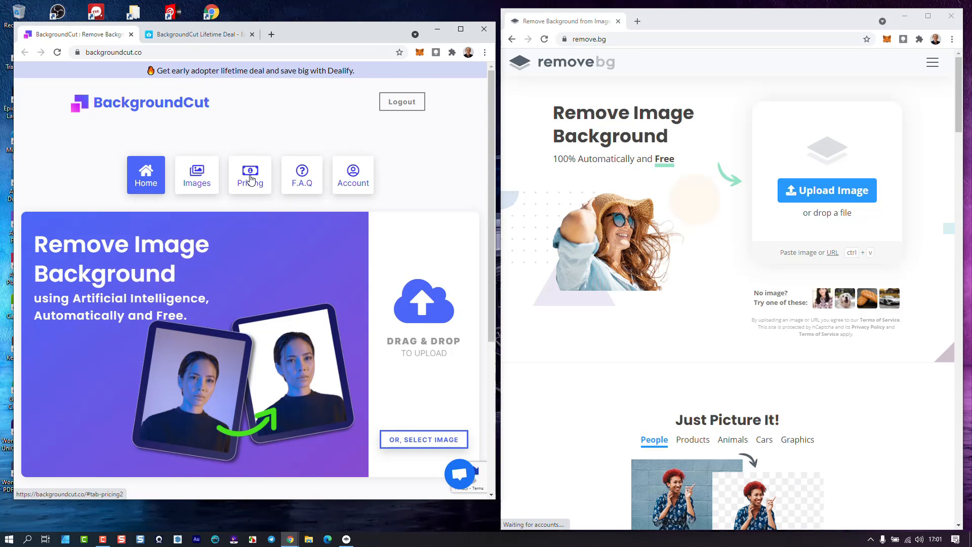
Step: View BackgroundCut's Pricing page showing the $9/month plan billed $108 annually
{"action": "left_click", "coordinate": [249, 172]}
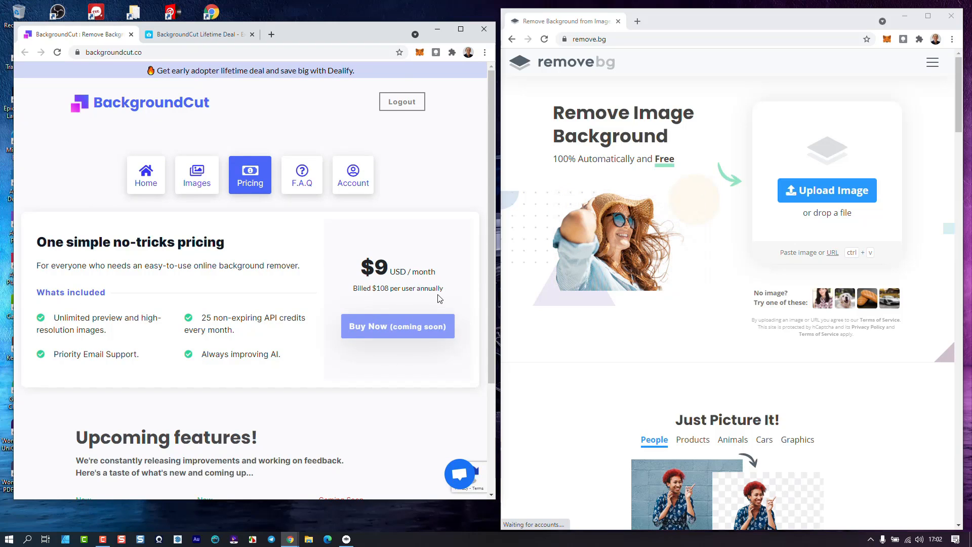
{"action": "mouse_move", "coordinate": [362, 256]}
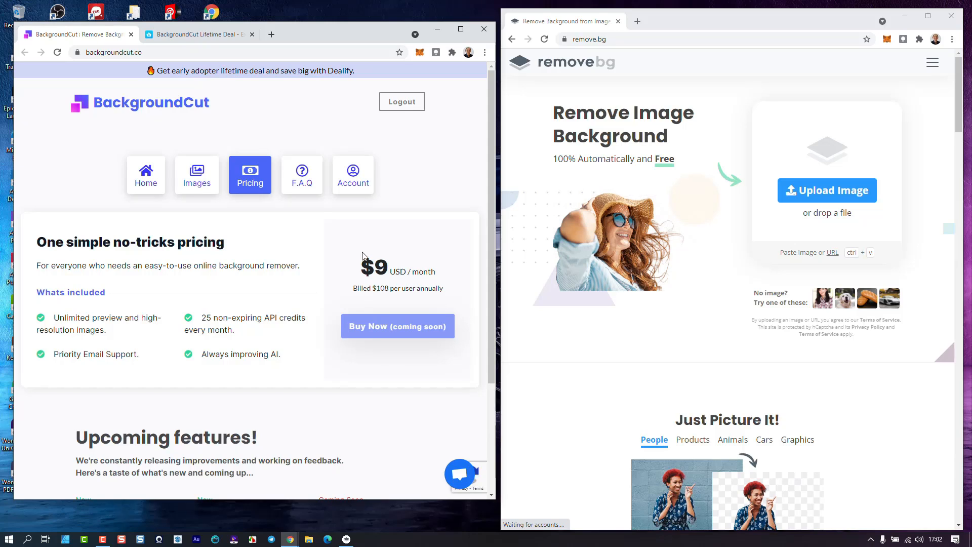
{"action": "mouse_move", "coordinate": [287, 86]}
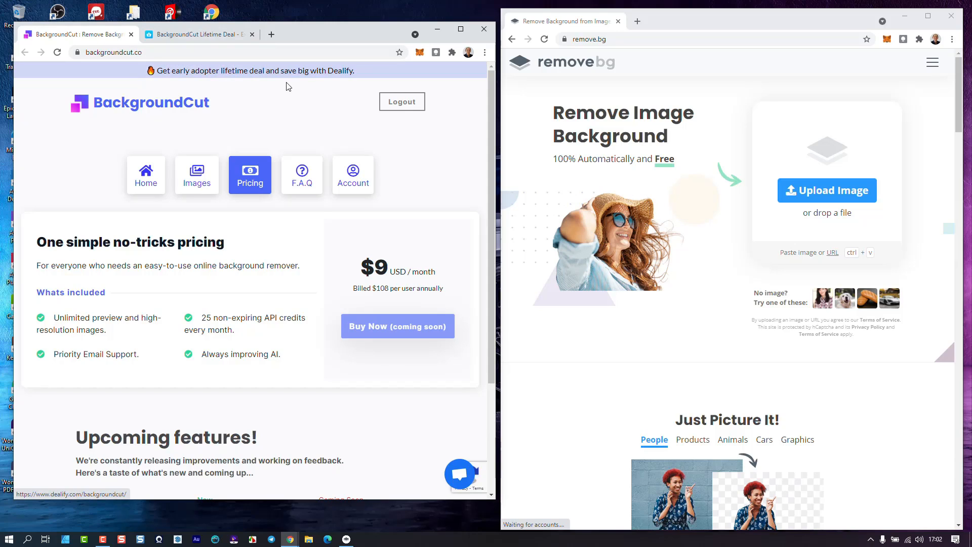
{"action": "mouse_move", "coordinate": [221, 71]}
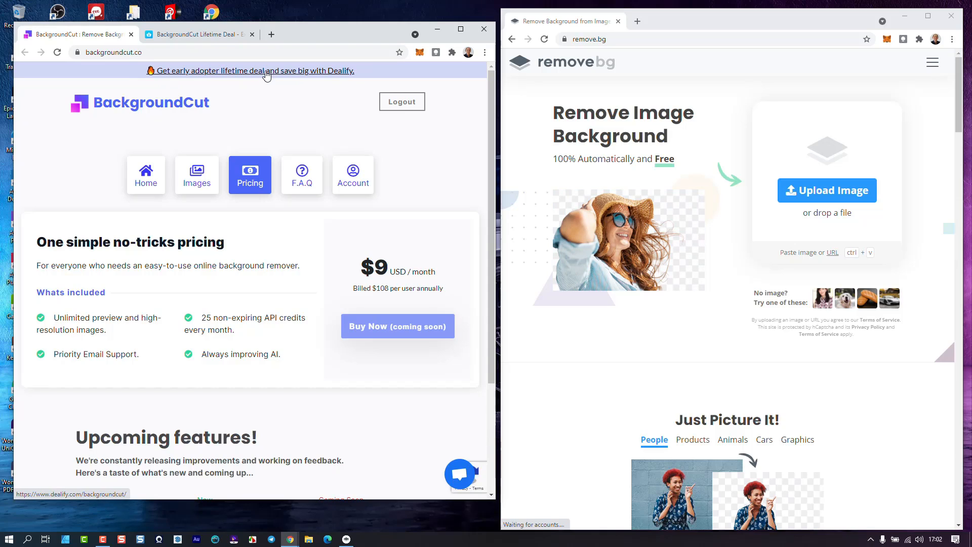
{"action": "mouse_move", "coordinate": [369, 231]}
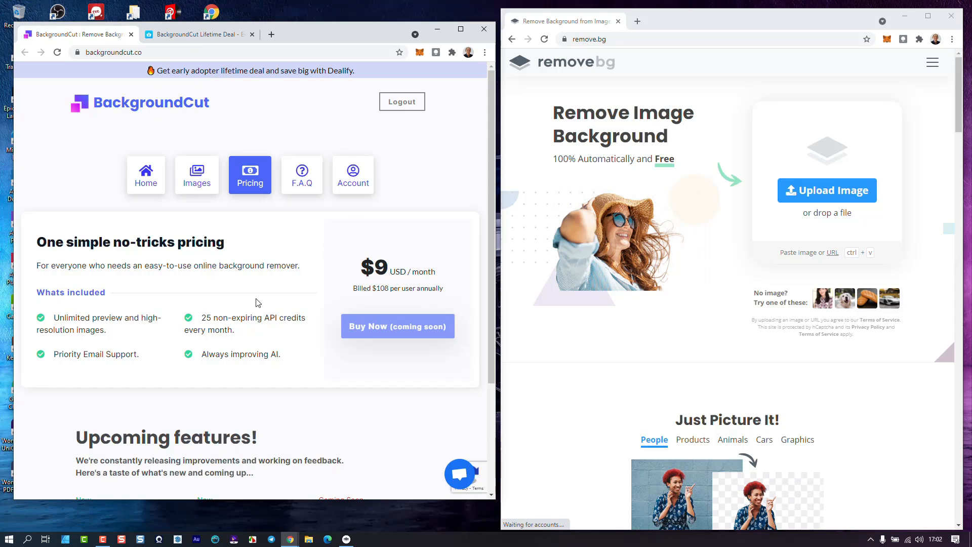
{"action": "mouse_move", "coordinate": [826, 190]}
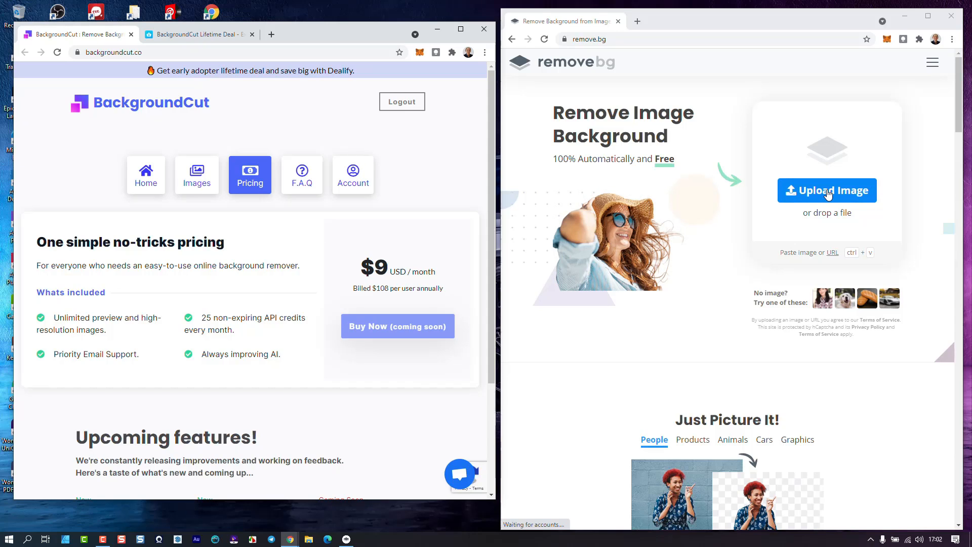
Step: Return BackgroundCut to its home page and discard both earlier remove.bg results
{"action": "left_click", "coordinate": [146, 174]}
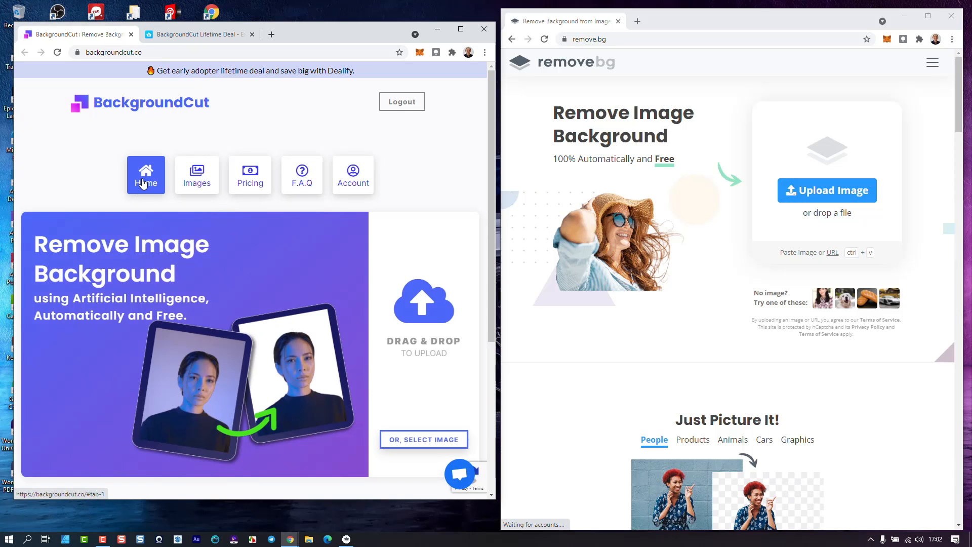
{"action": "left_click", "coordinate": [826, 190]}
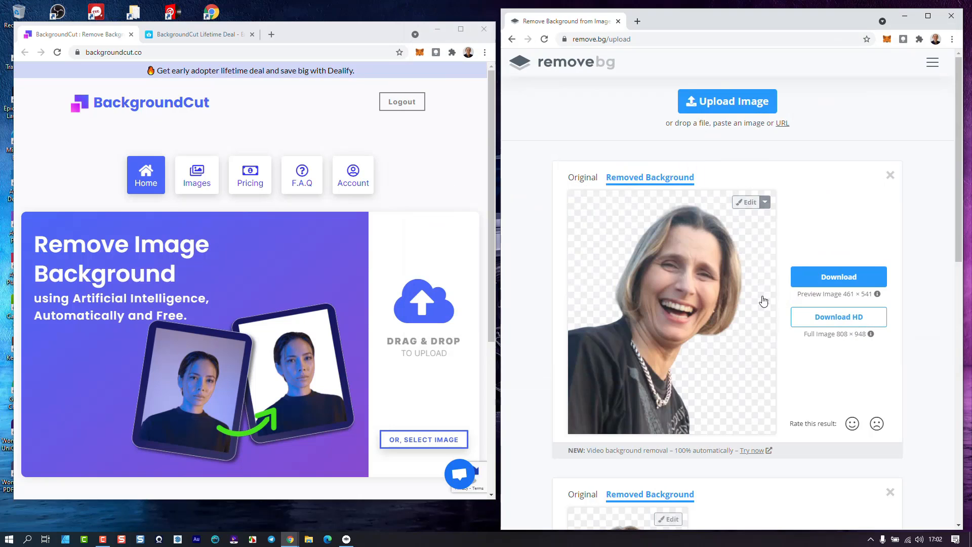
{"action": "left_click", "coordinate": [838, 277]}
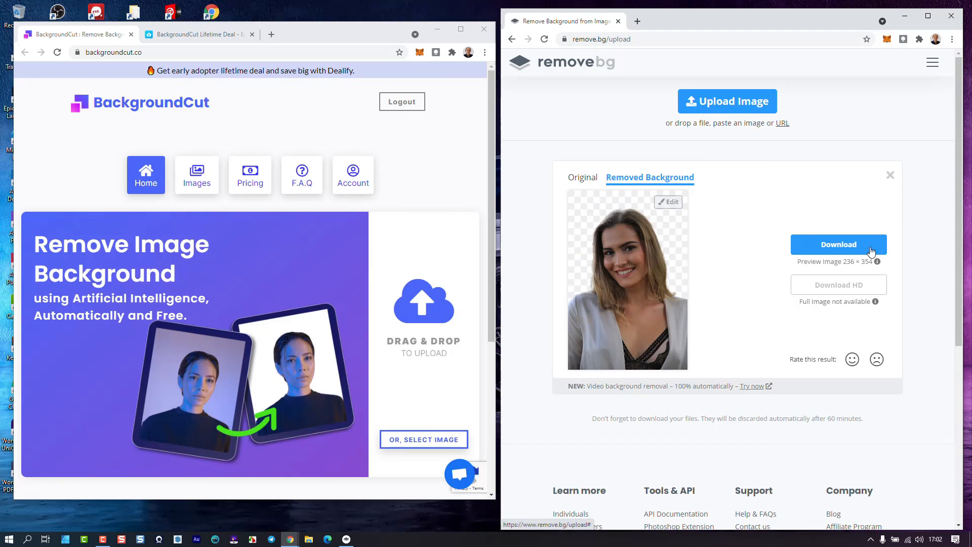
{"action": "left_click", "coordinate": [891, 175]}
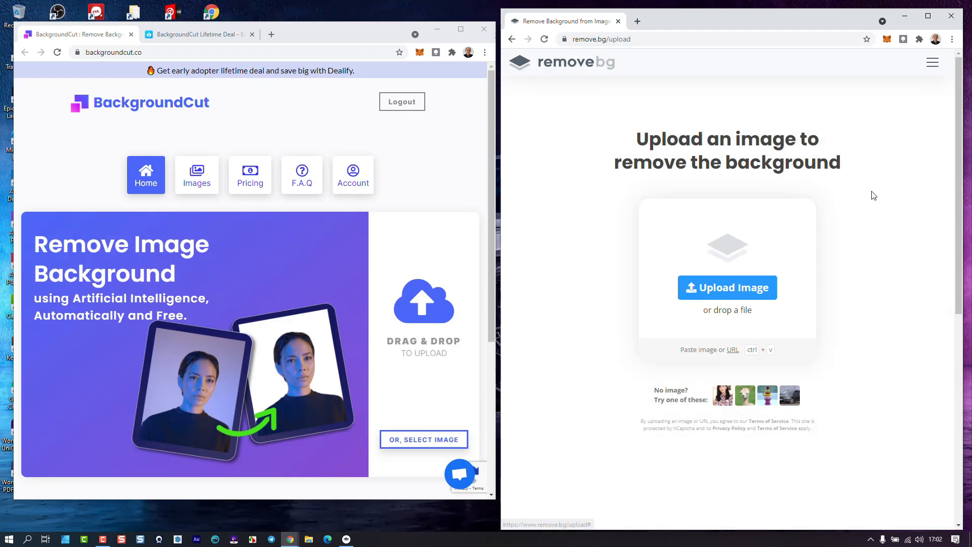
Step: Upload the smiling woman's portrait to remove.bg for background removal
{"action": "left_click", "coordinate": [726, 287]}
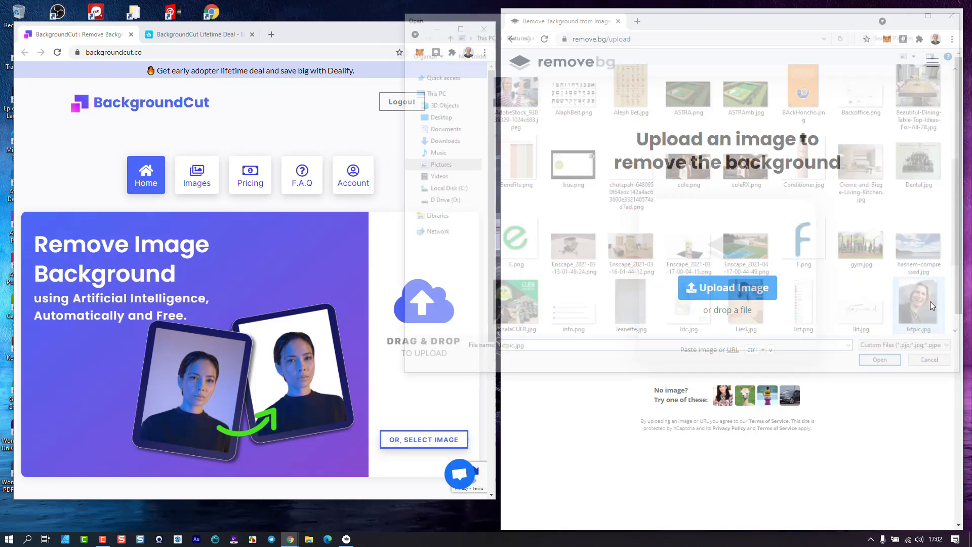
{"action": "left_click", "coordinate": [879, 359]}
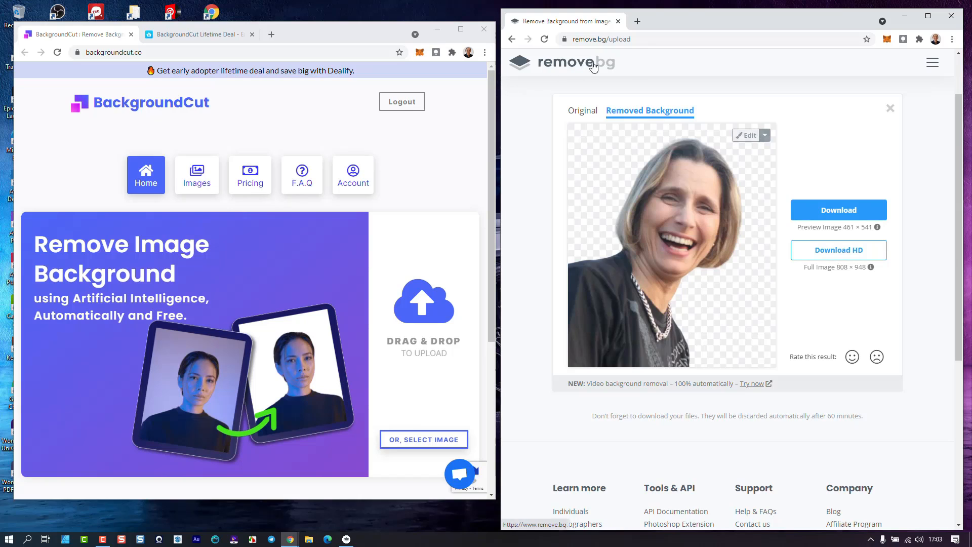
{"action": "mouse_move", "coordinate": [421, 453]}
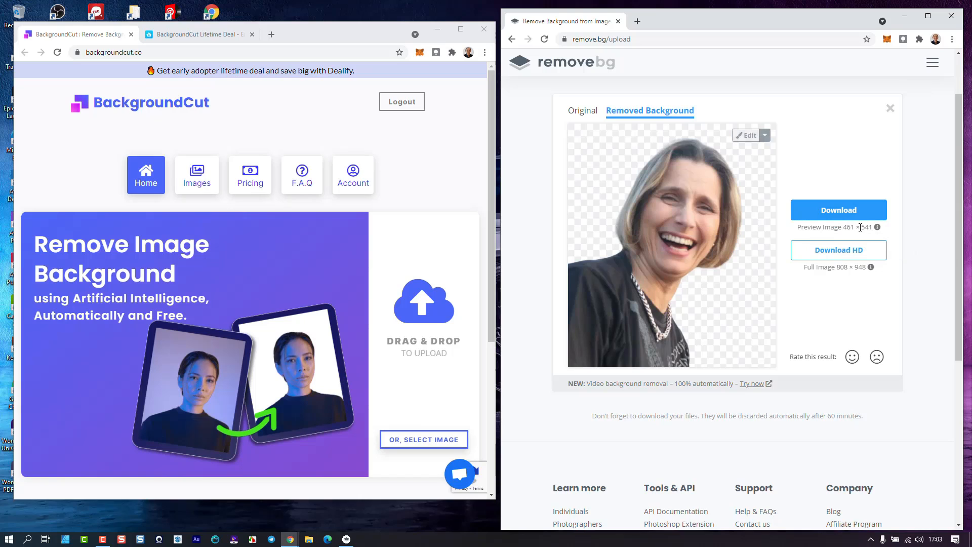
{"action": "left_click", "coordinate": [839, 210]}
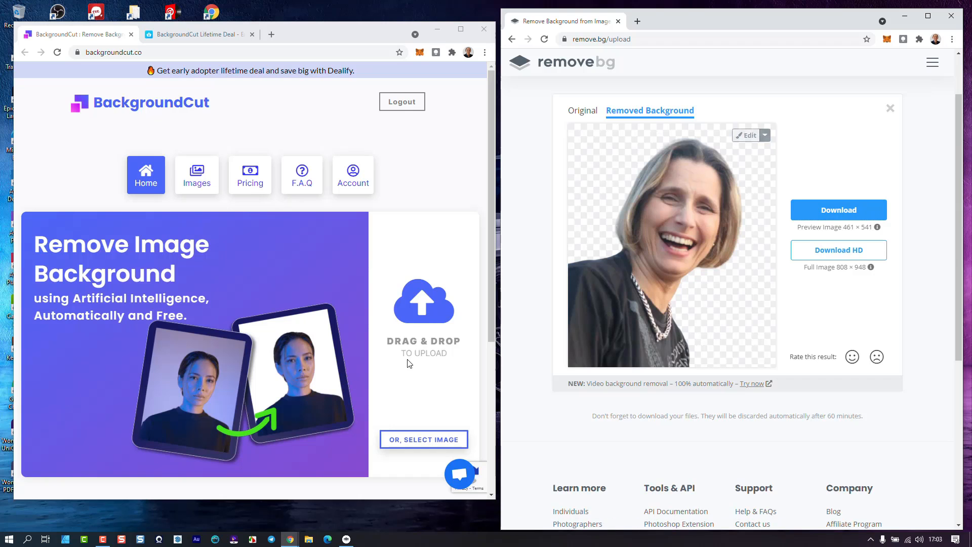
{"action": "mouse_move", "coordinate": [424, 443]}
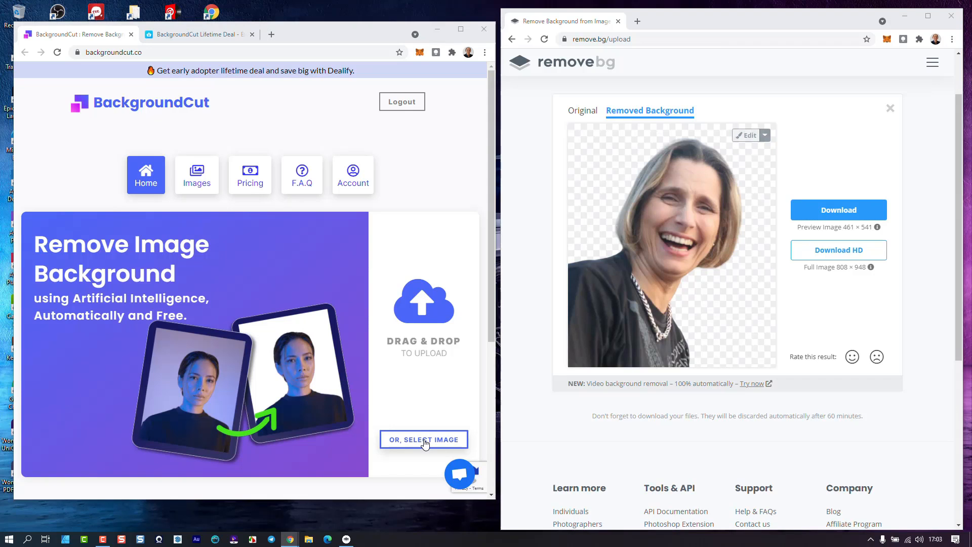
Step: Select the smiling woman's portrait in BackgroundCut and scroll down through the cut-out result
{"action": "left_click", "coordinate": [424, 439]}
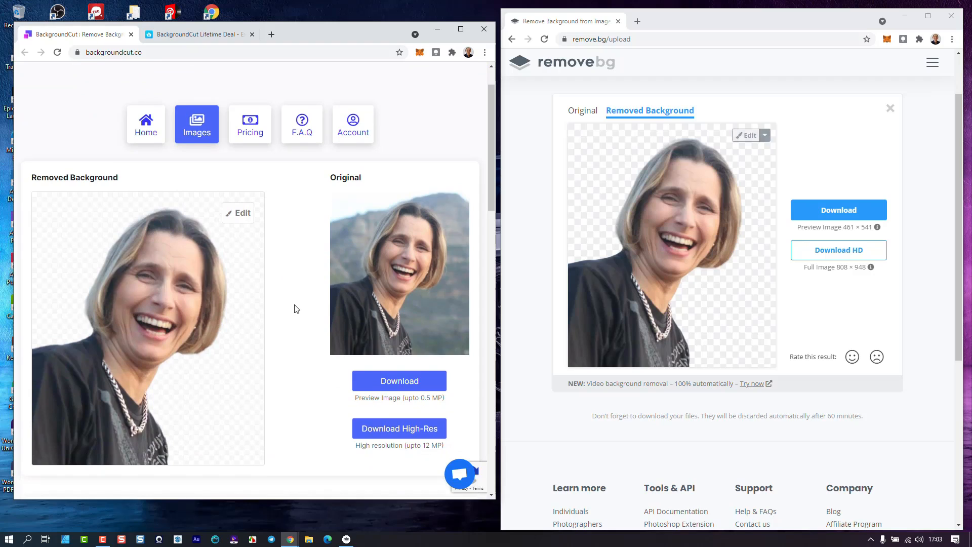
{"action": "mouse_move", "coordinate": [432, 434]}
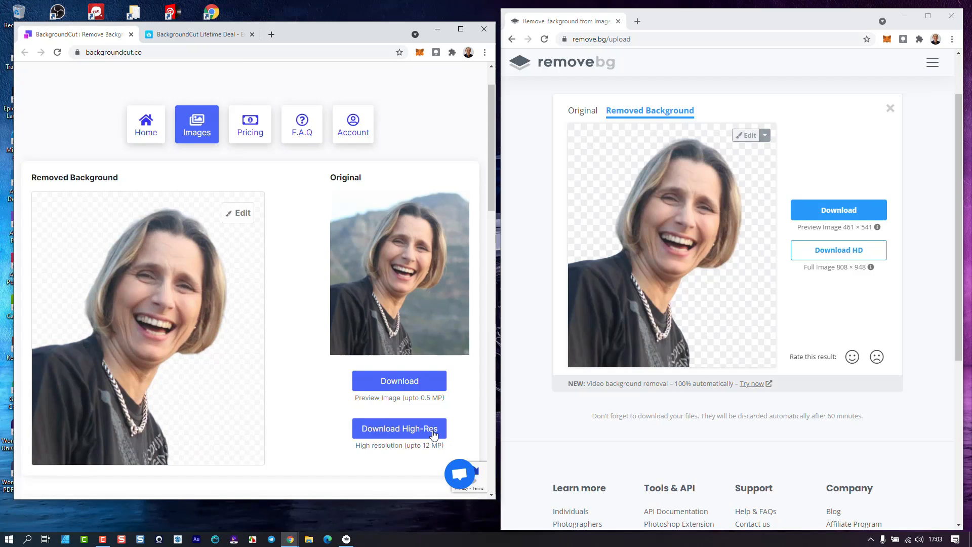
{"action": "mouse_move", "coordinate": [108, 90]}
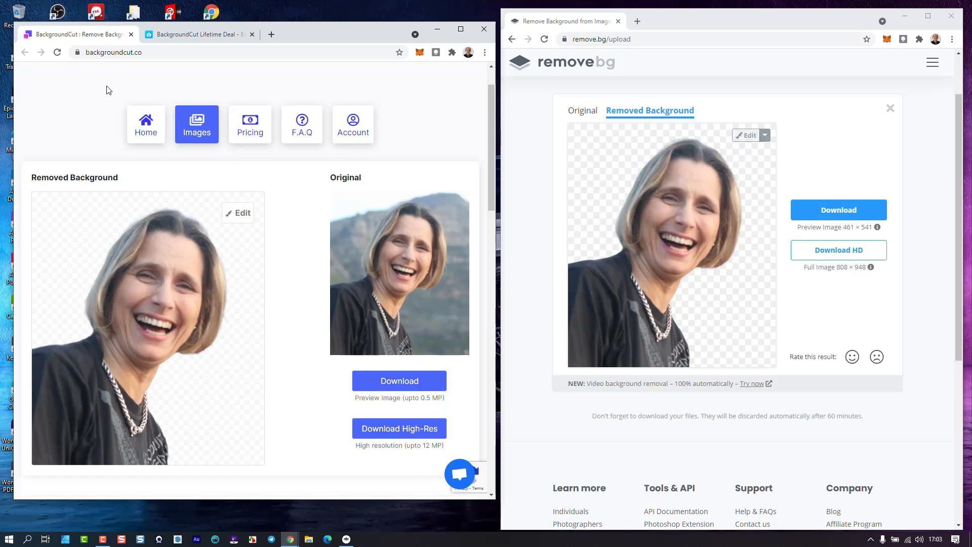
{"action": "mouse_move", "coordinate": [75, 100]}
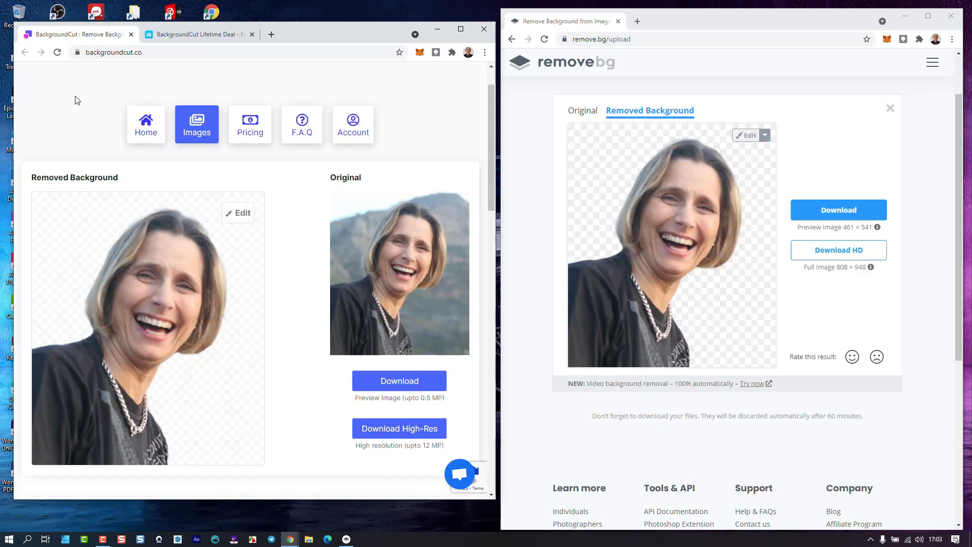
{"action": "scroll", "scroll_direction": "down", "scroll_amount": 3}
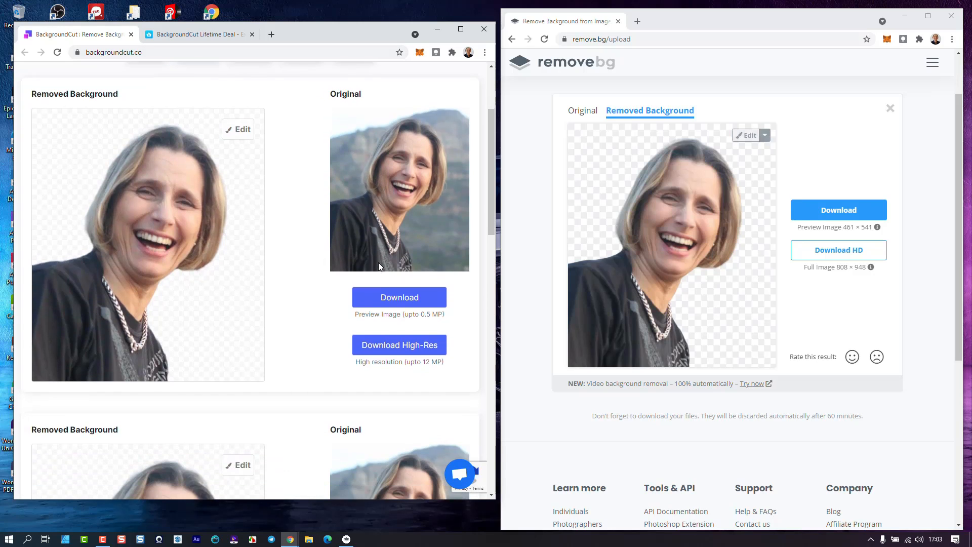
{"action": "scroll", "scroll_direction": "down", "scroll_amount": 3}
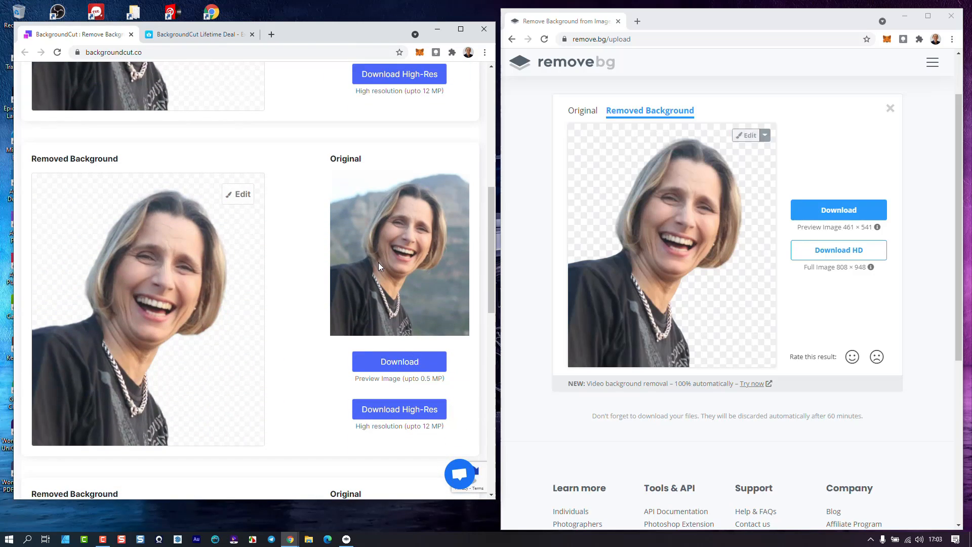
{"action": "mouse_move", "coordinate": [39, 241]}
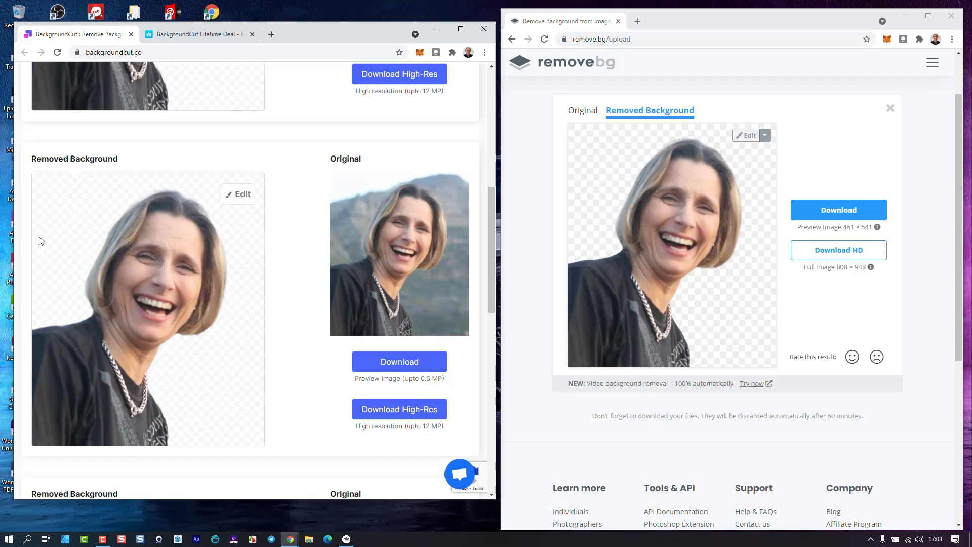